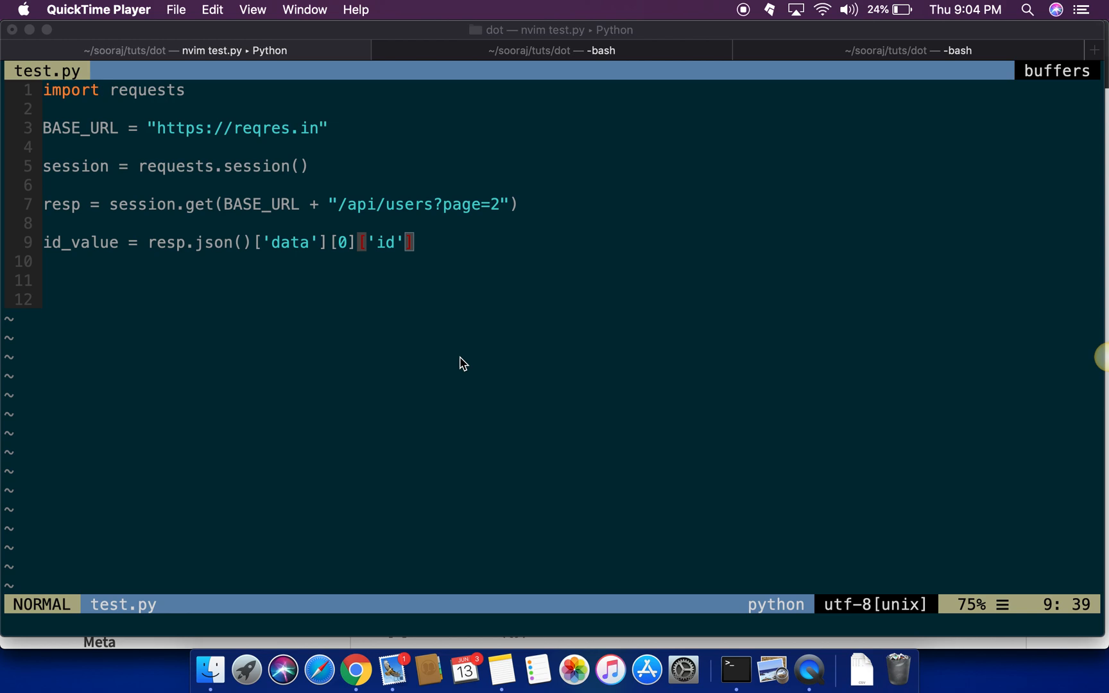
# Switch to the Chrome tab showing the dotted-dict 1.1.2 PyPI page
pyautogui.click(470, 451)
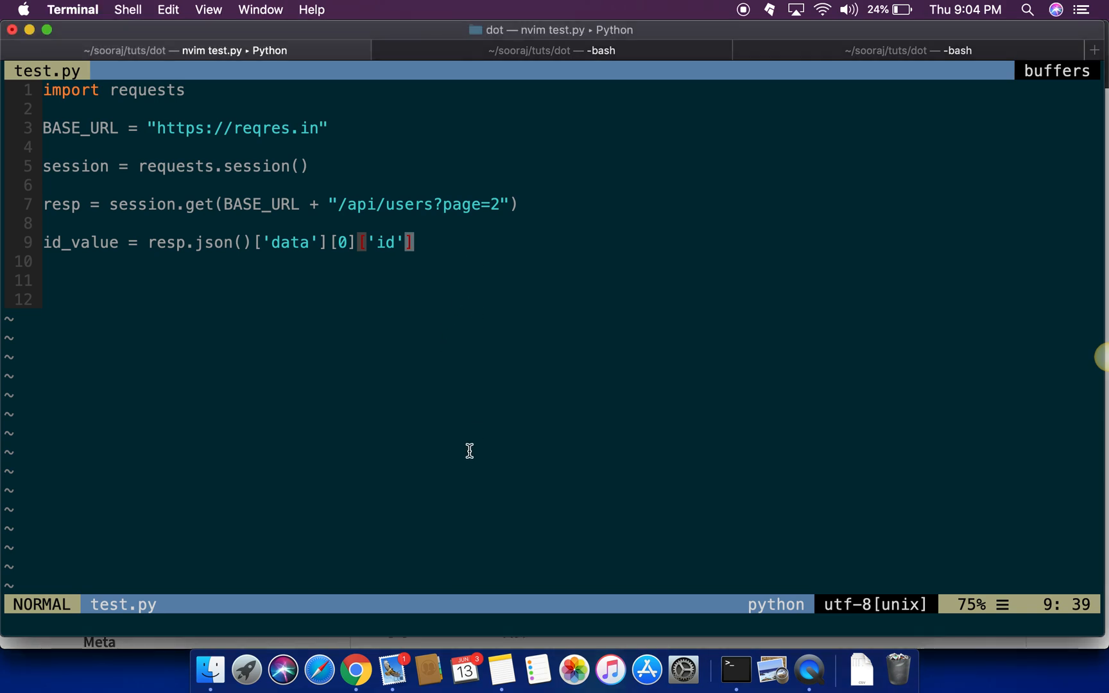
pyautogui.moveTo(356, 668)
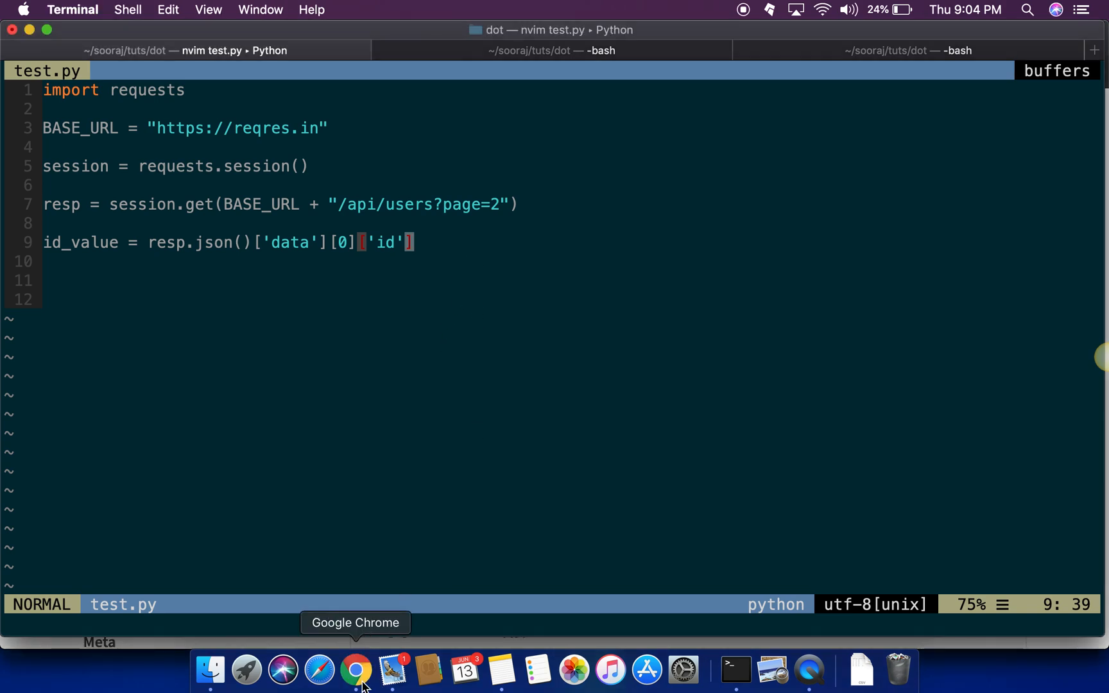
pyautogui.click(356, 668)
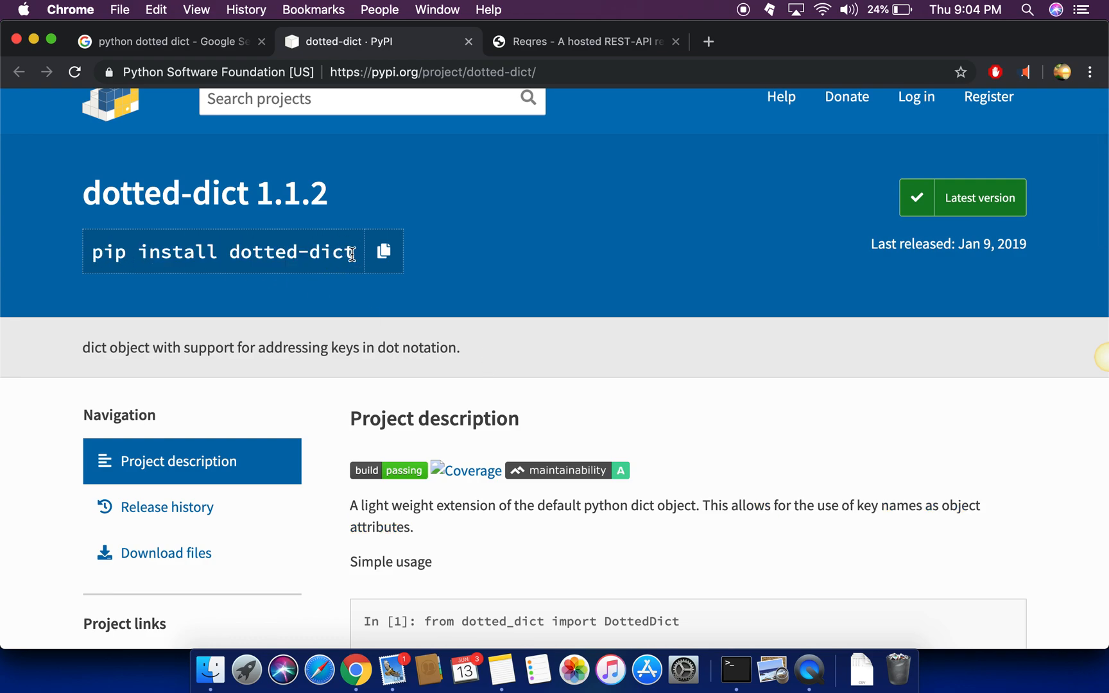
pyautogui.moveTo(495, 355)
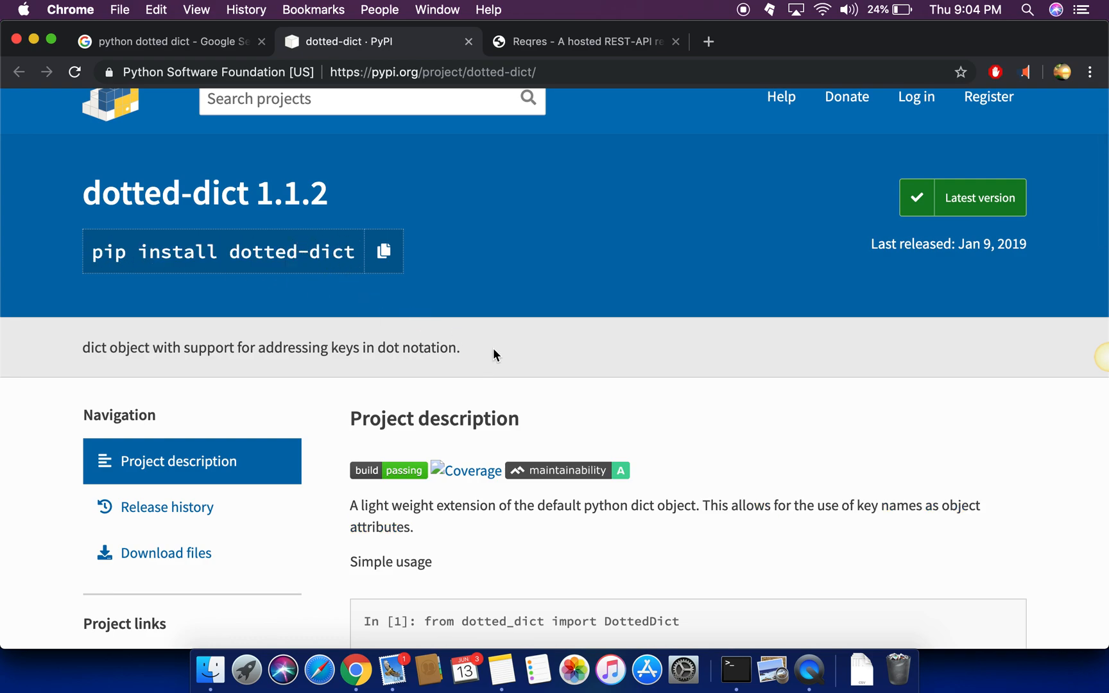
pyautogui.moveTo(790, 600)
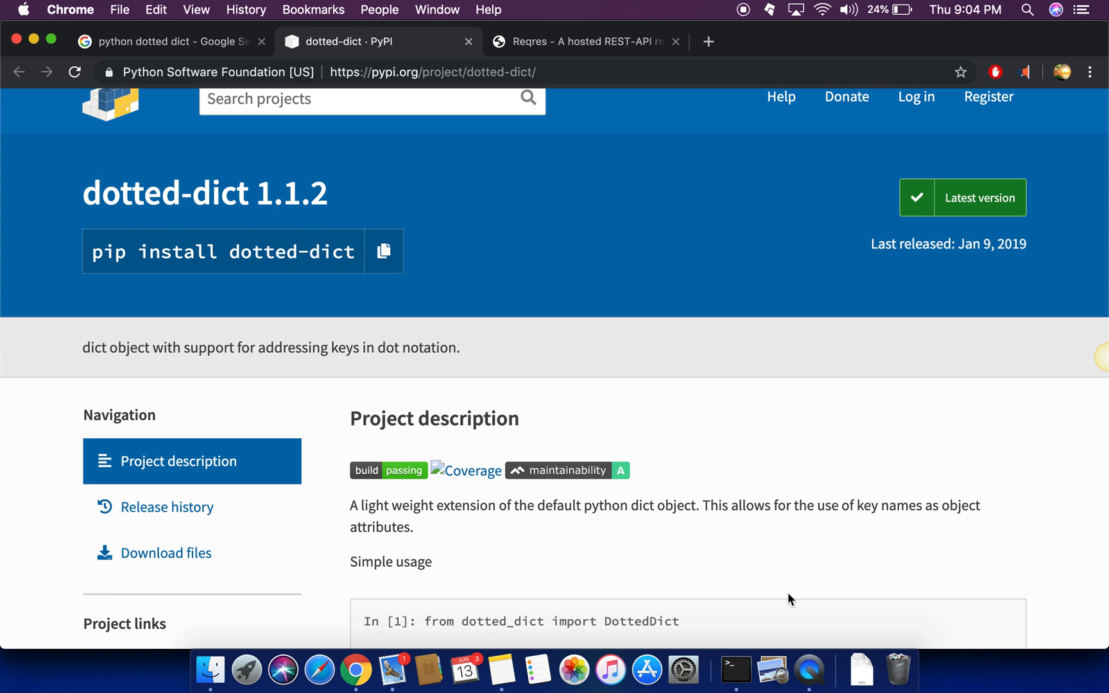
pyautogui.moveTo(749, 570)
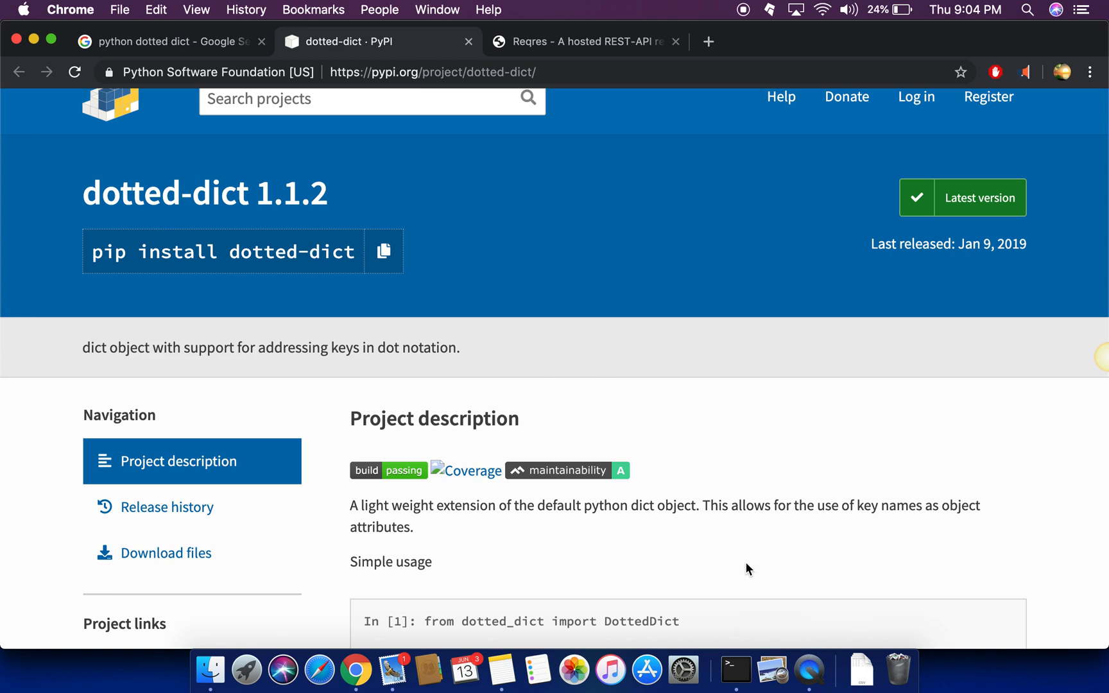
pyautogui.moveTo(776, 669)
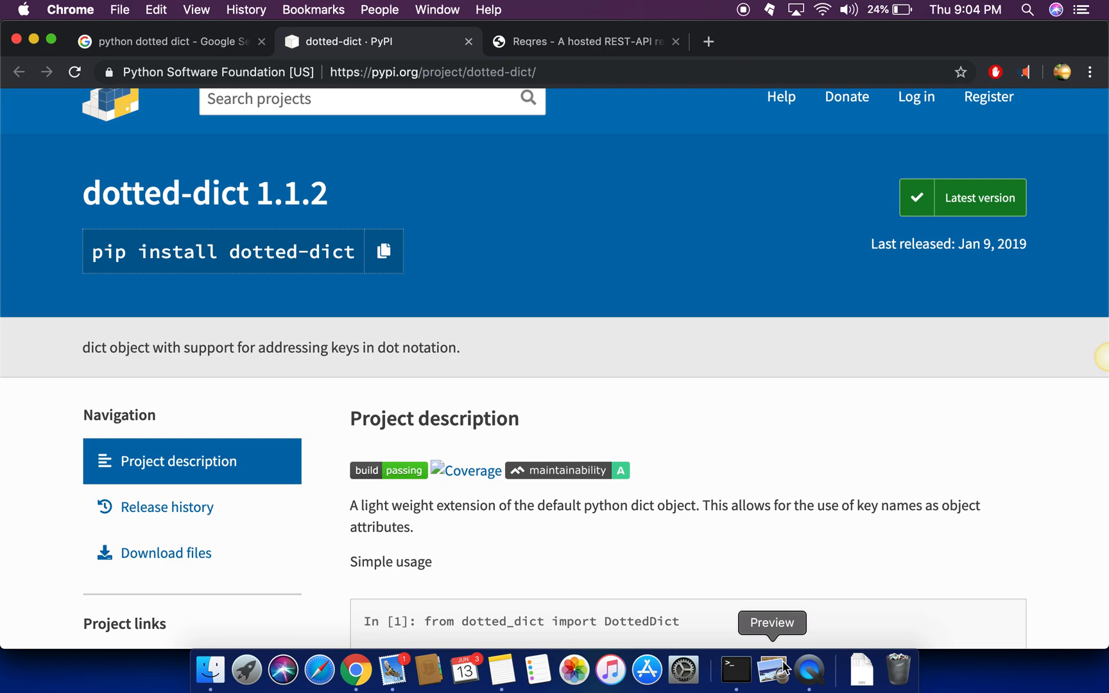
# Add the line id_value = resp.data[0].id below the existing id_value line and save test.py
pyautogui.click(734, 669)
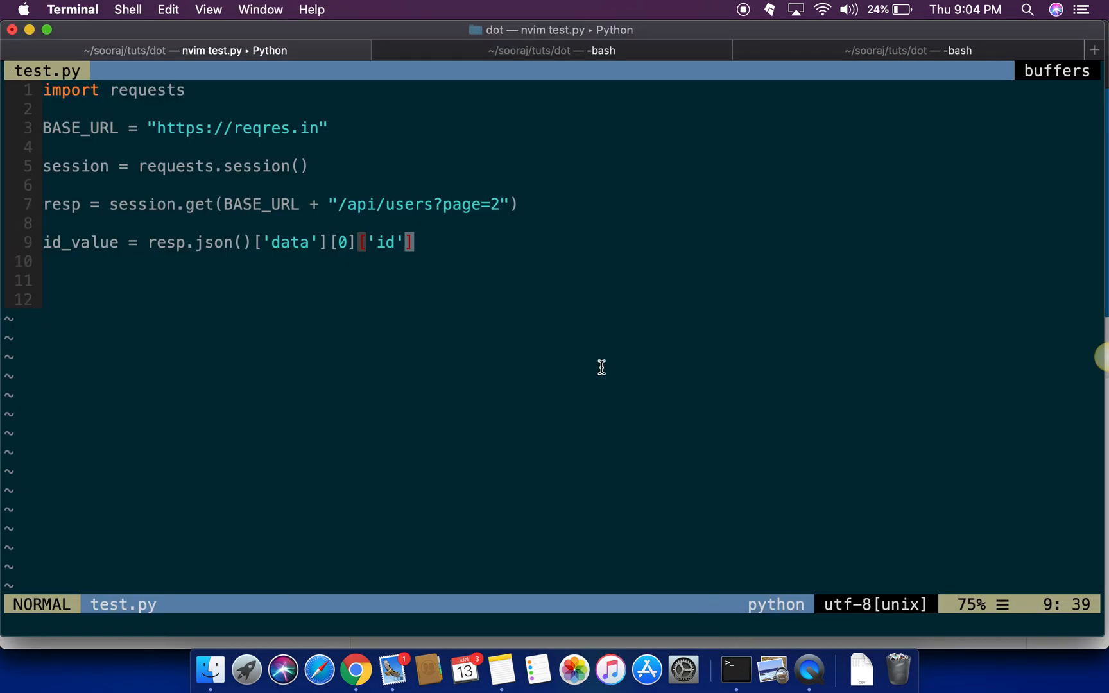
pyautogui.press('V')
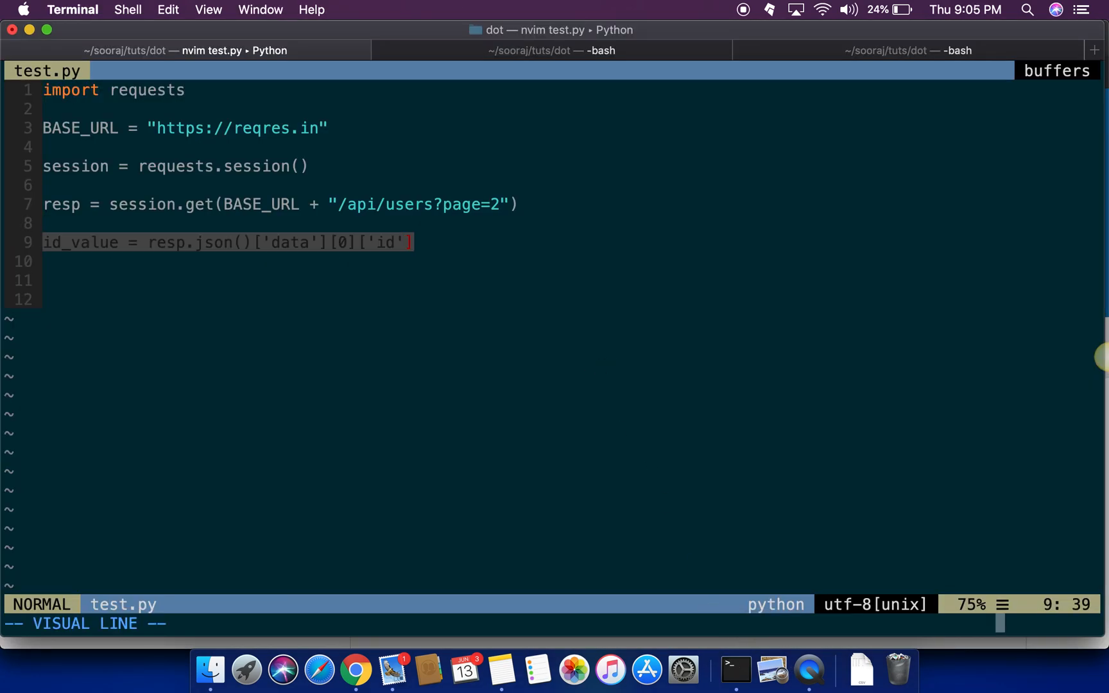
pyautogui.press('escape')
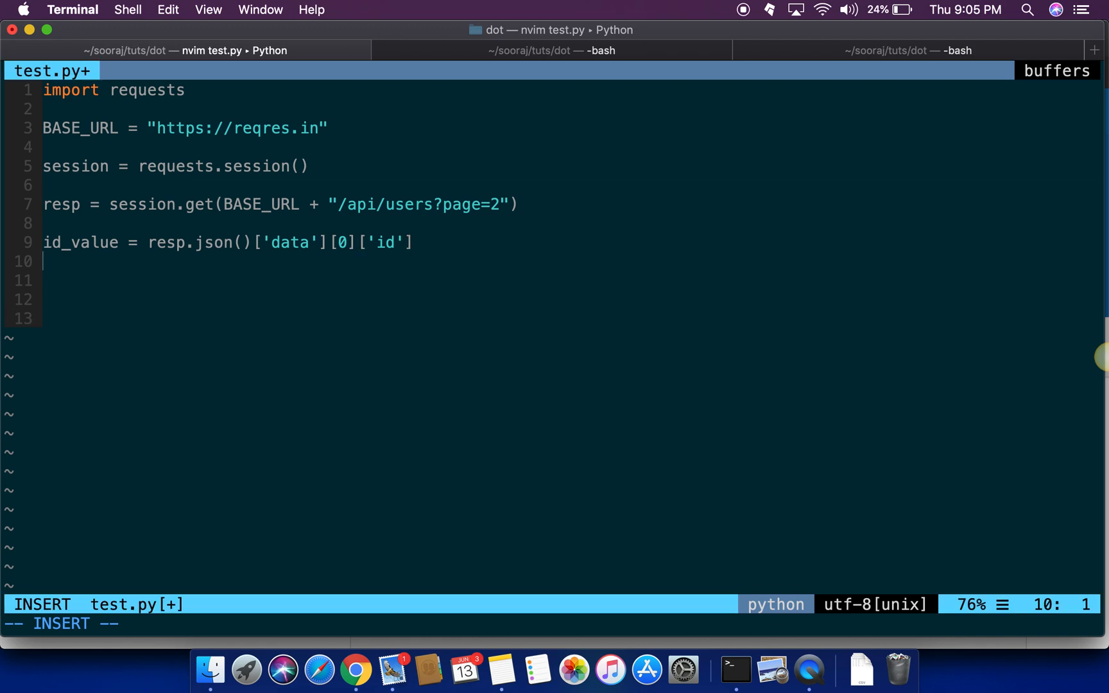
pyautogui.write('id')
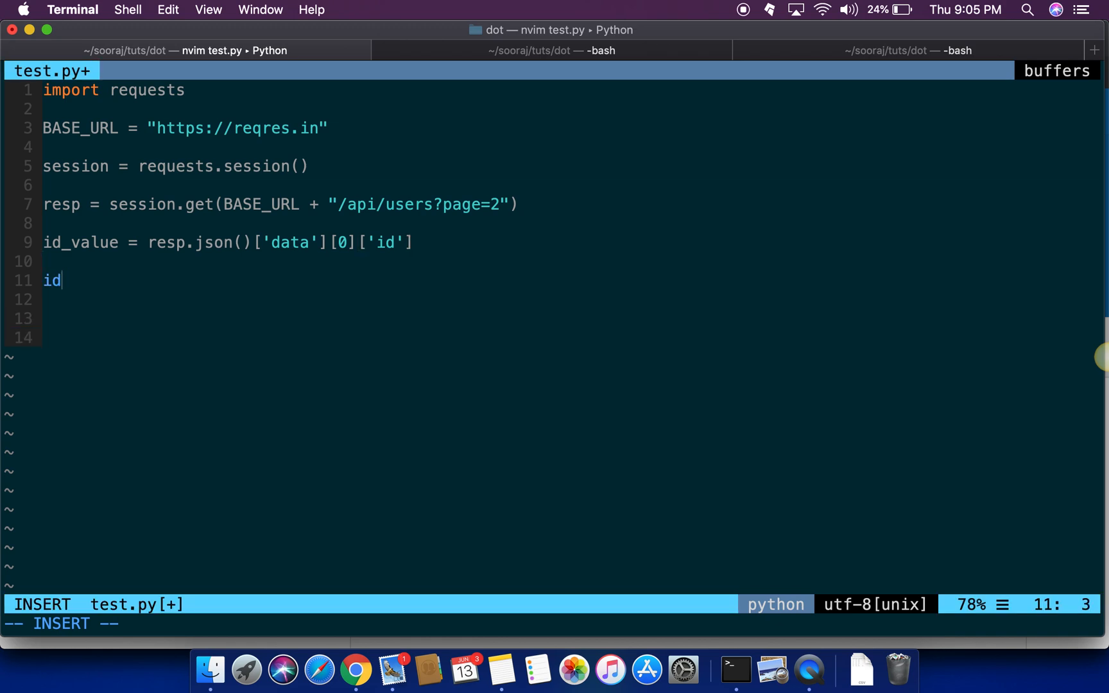
pyautogui.write('_value')
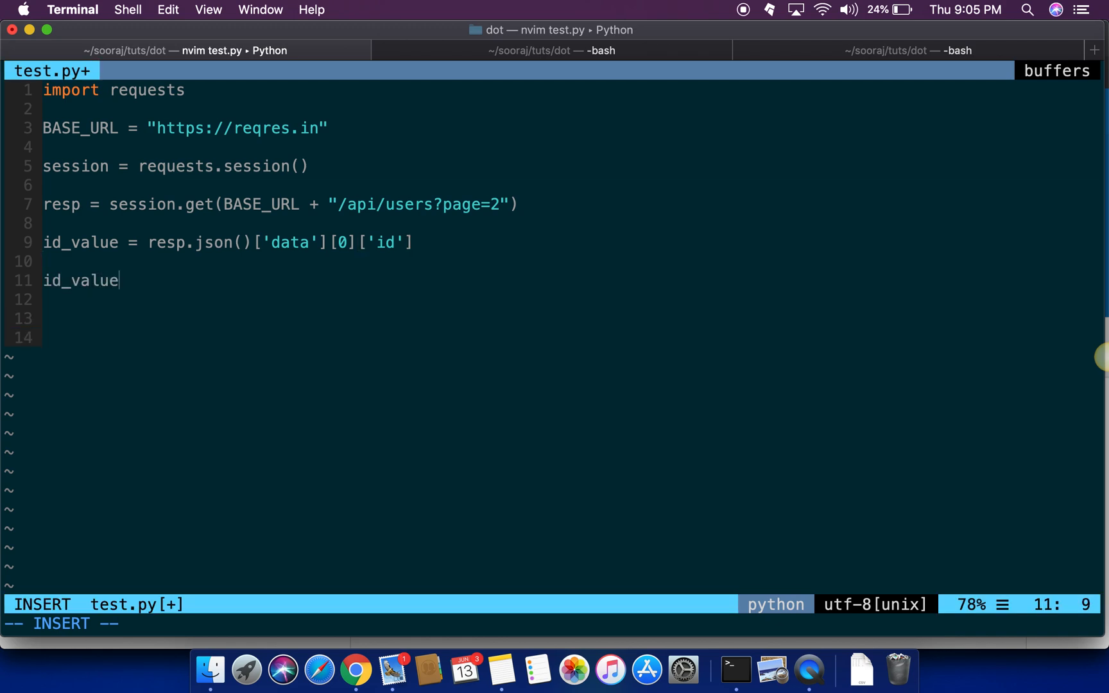
pyautogui.write('= resp')
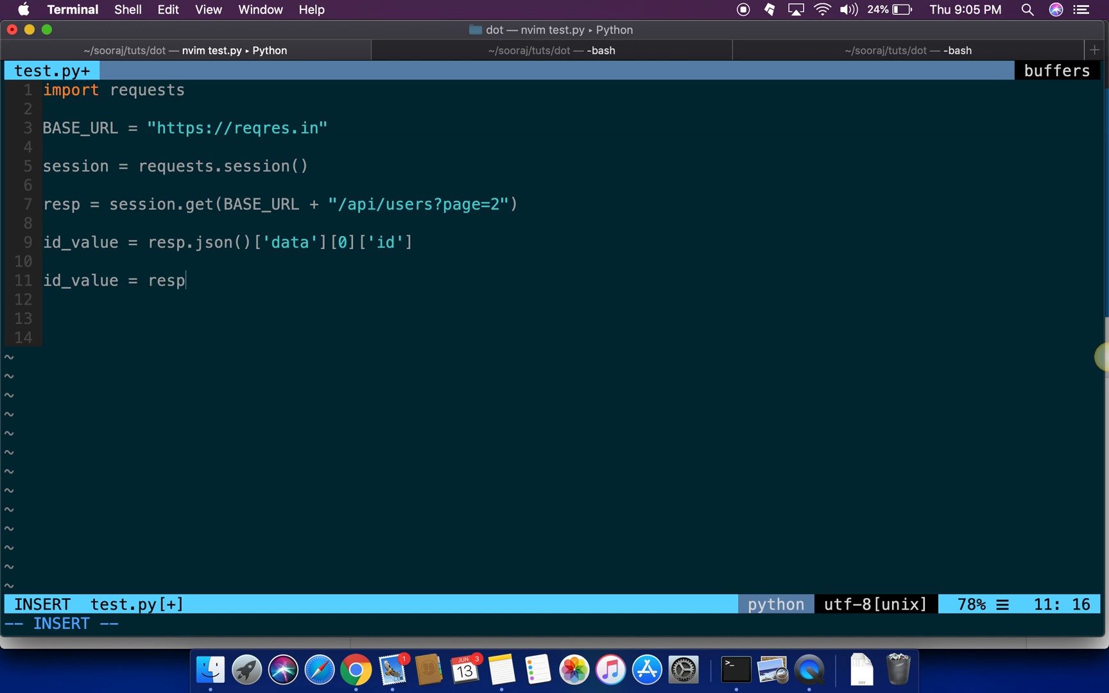
pyautogui.write('.data[0')
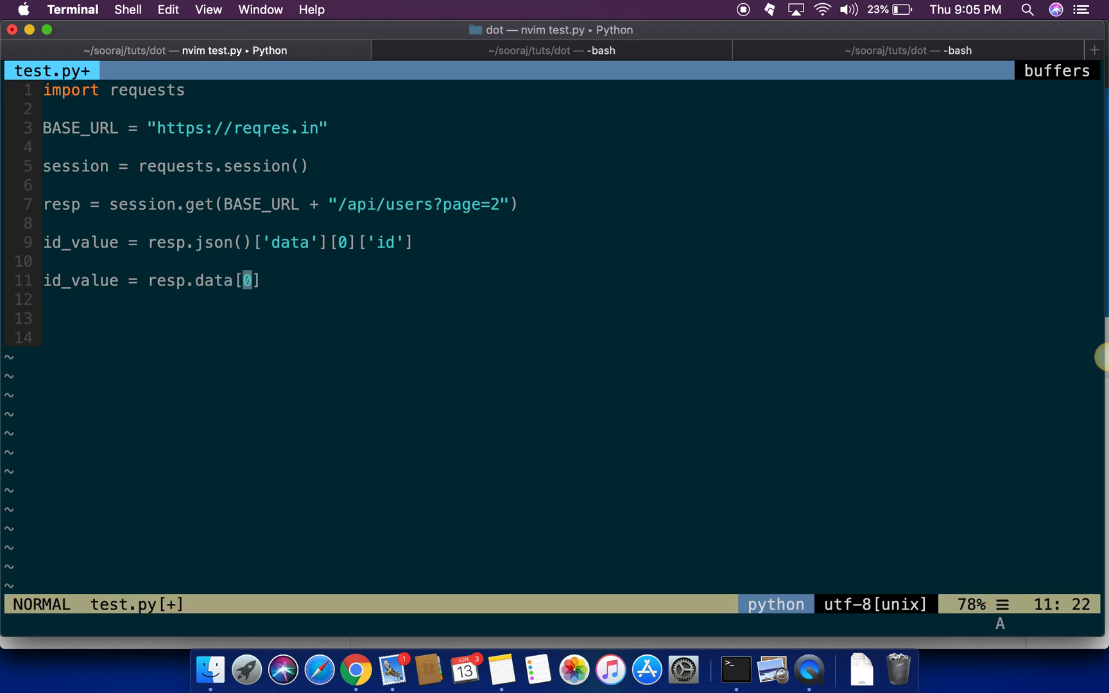
pyautogui.write('.id')
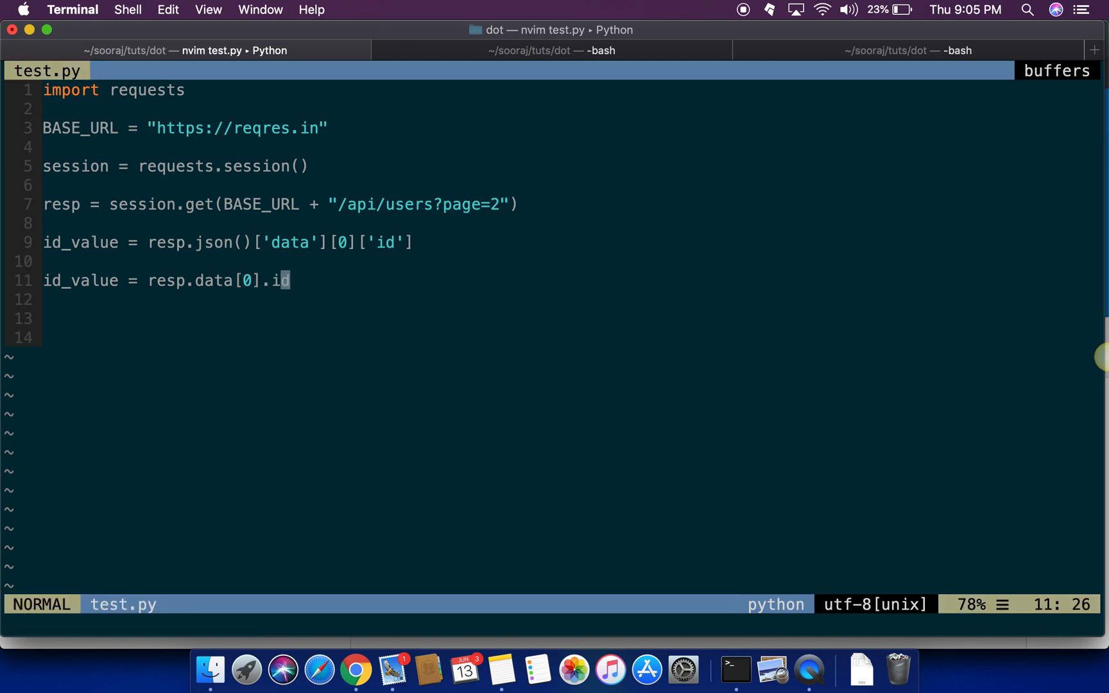
pyautogui.moveTo(565, 373)
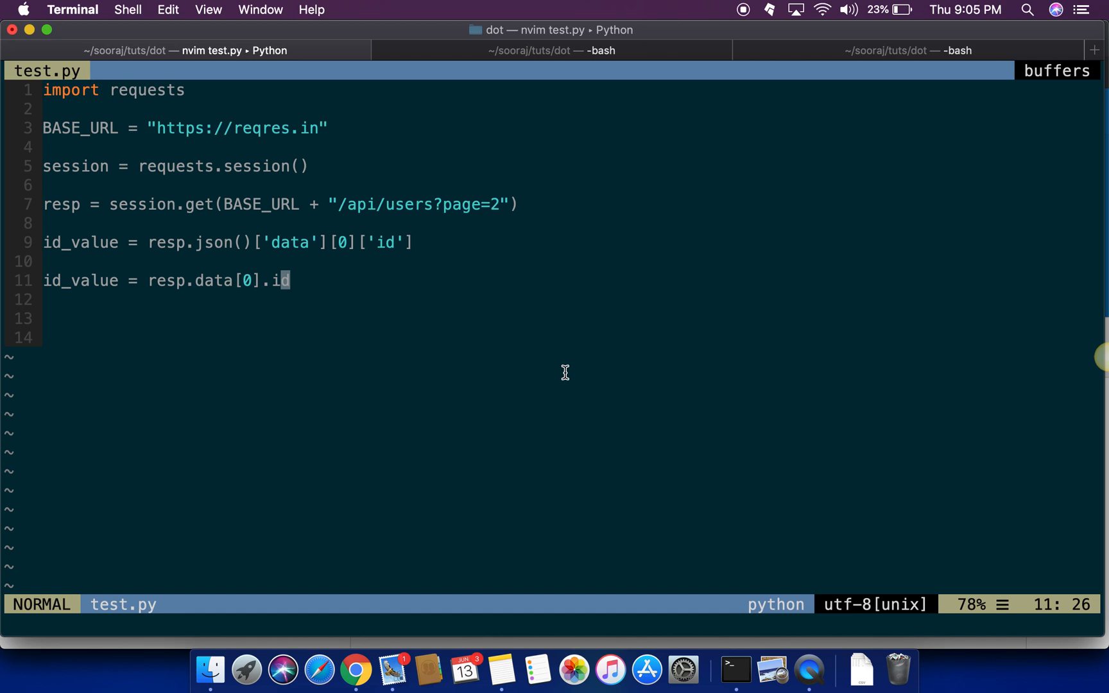
# Scroll the dotted-dict PyPI page down to its Simple usage DottedDict example
pyautogui.click(355, 668)
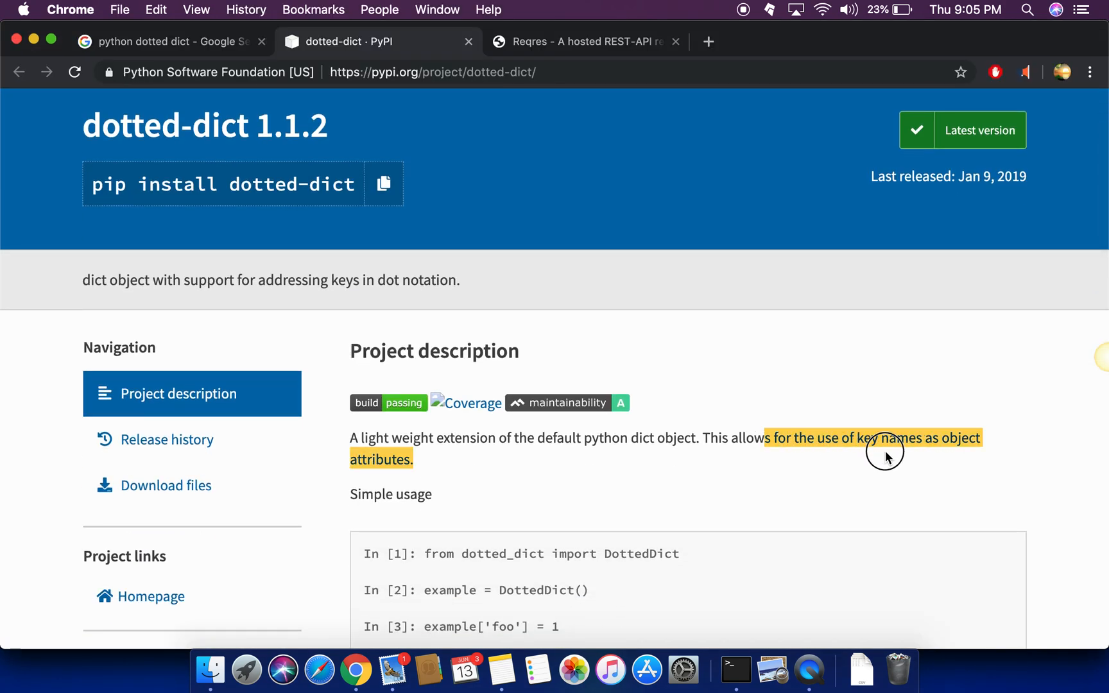
pyautogui.moveTo(880, 454)
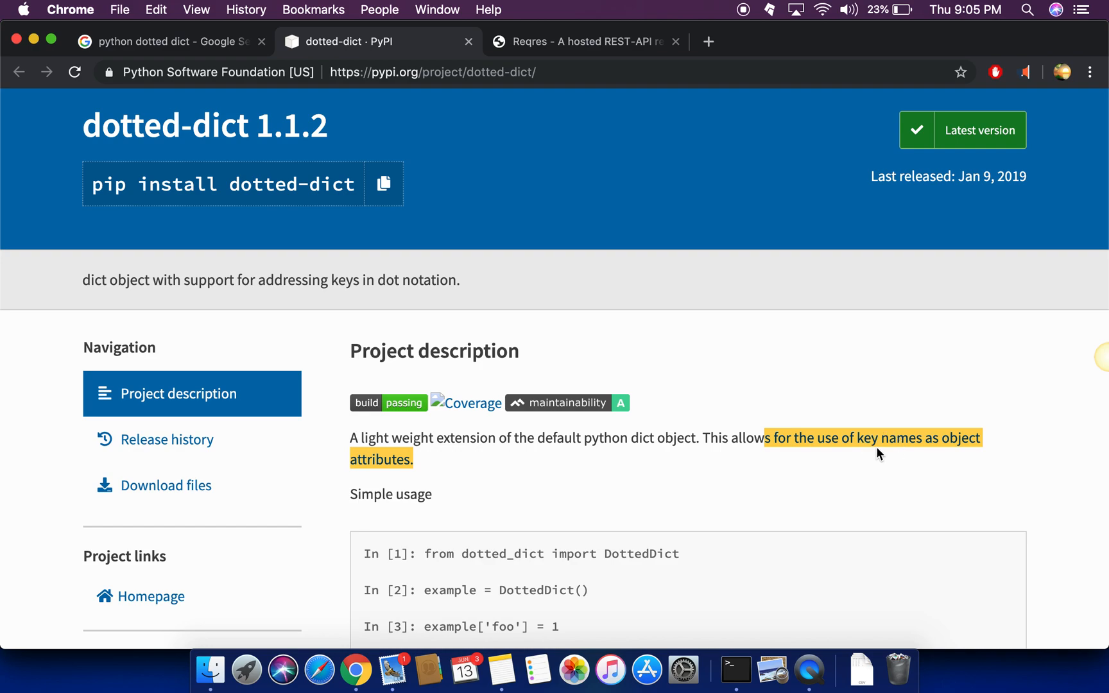
pyautogui.scroll(-3)
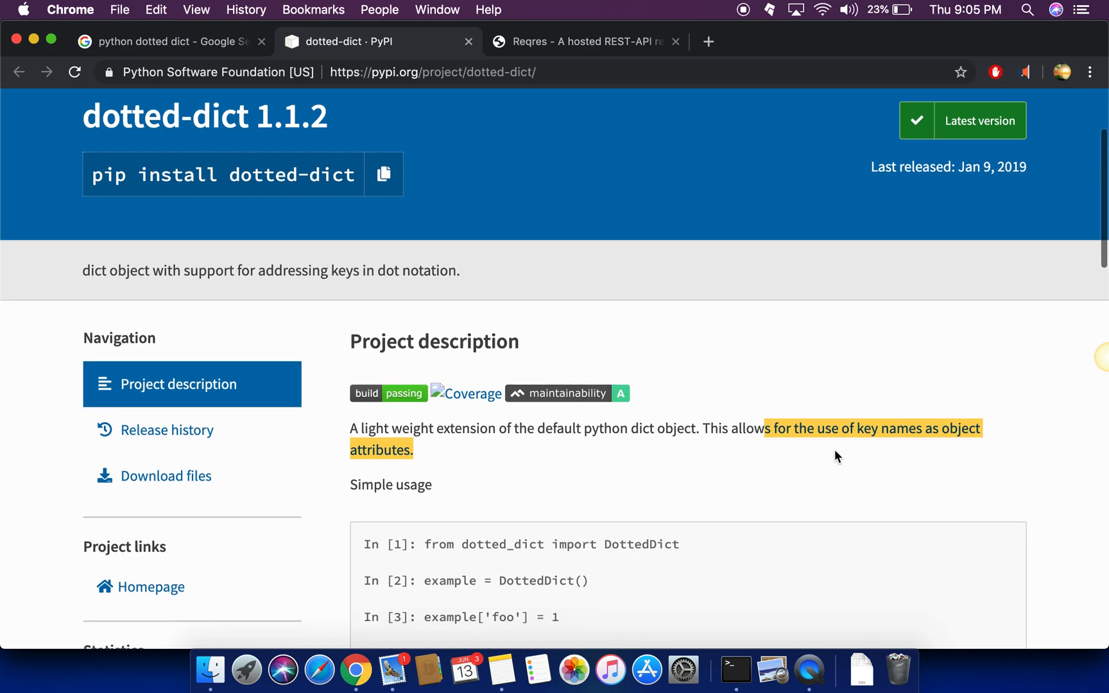
pyautogui.scroll(-3)
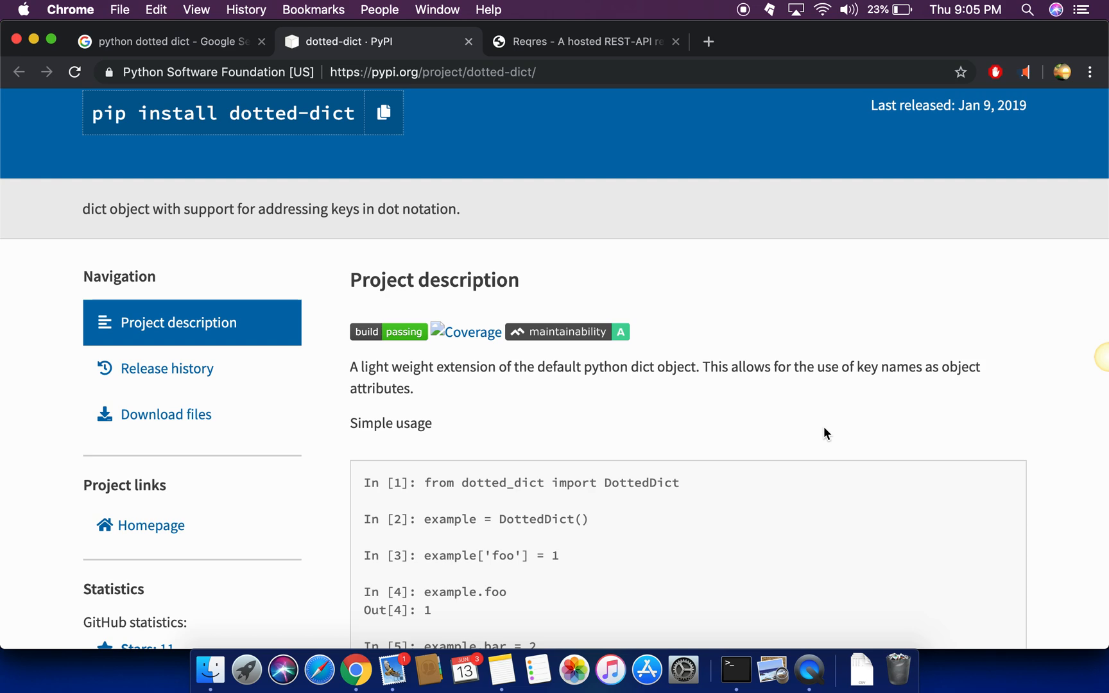
# Back in nvim, open an empty line below import requests in test.py
pyautogui.click(734, 669)
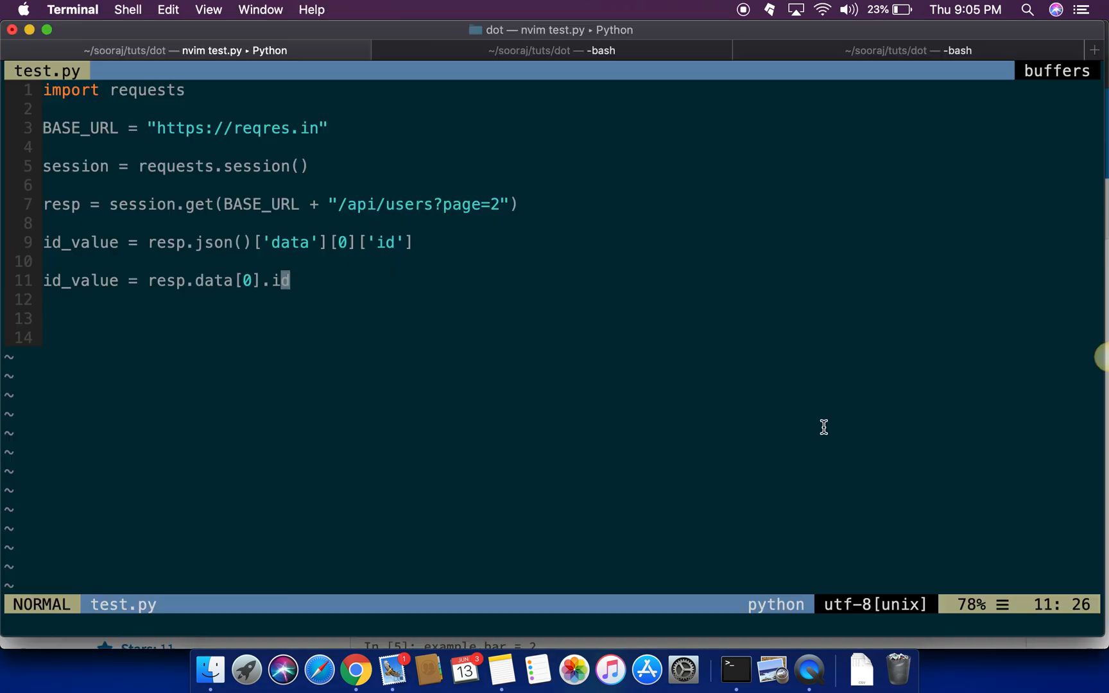
pyautogui.moveTo(784, 409)
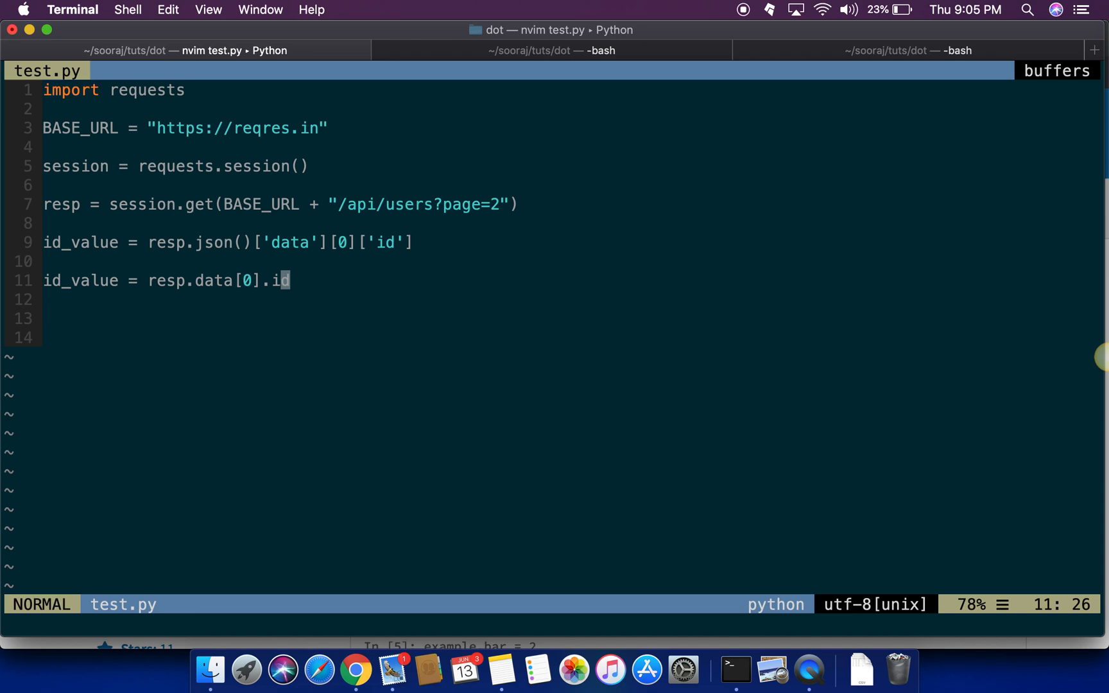
pyautogui.press('gg')
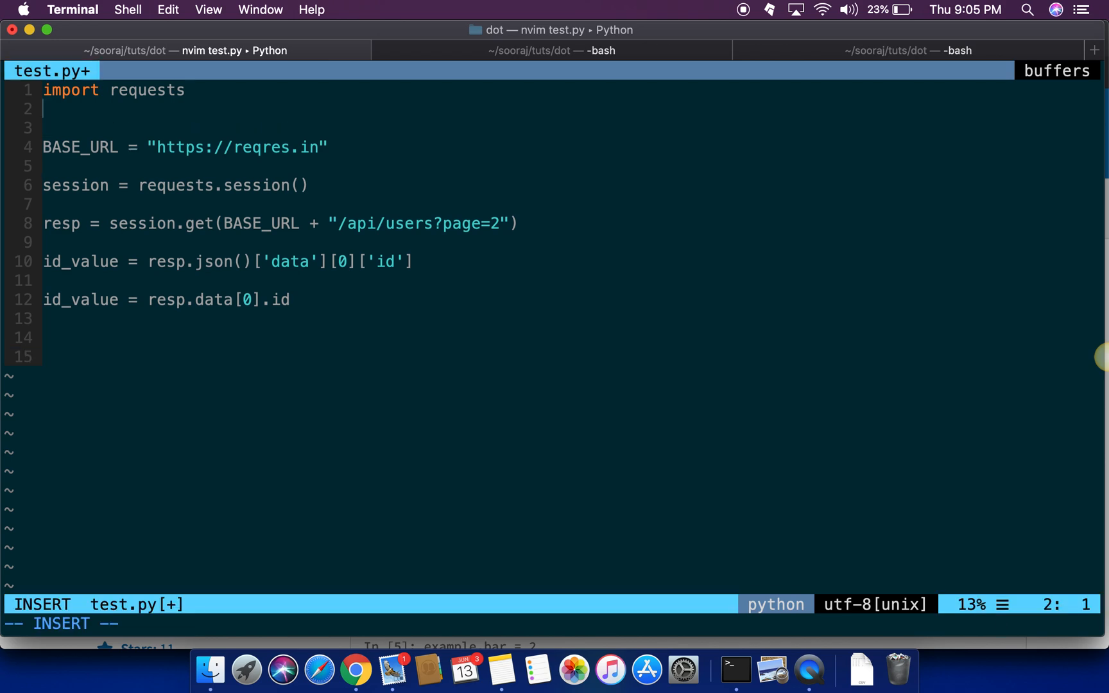
# Add the import line 'from dotted_dict import DottedDict as dot' to test.py
pyautogui.write('f')
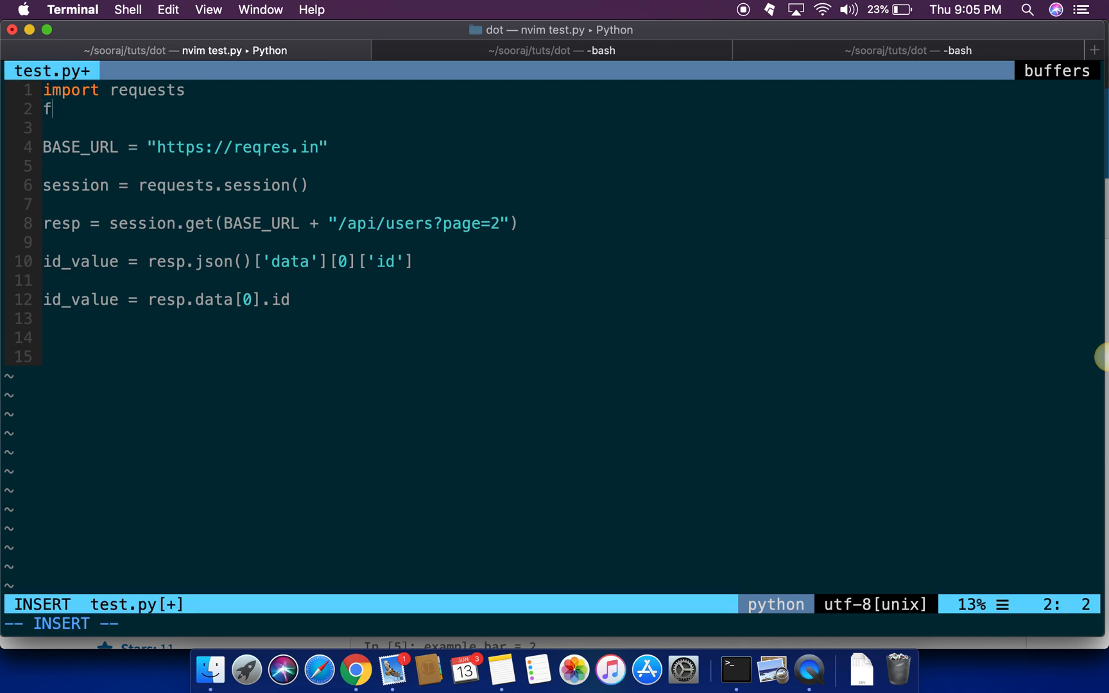
pyautogui.write('rom dotted')
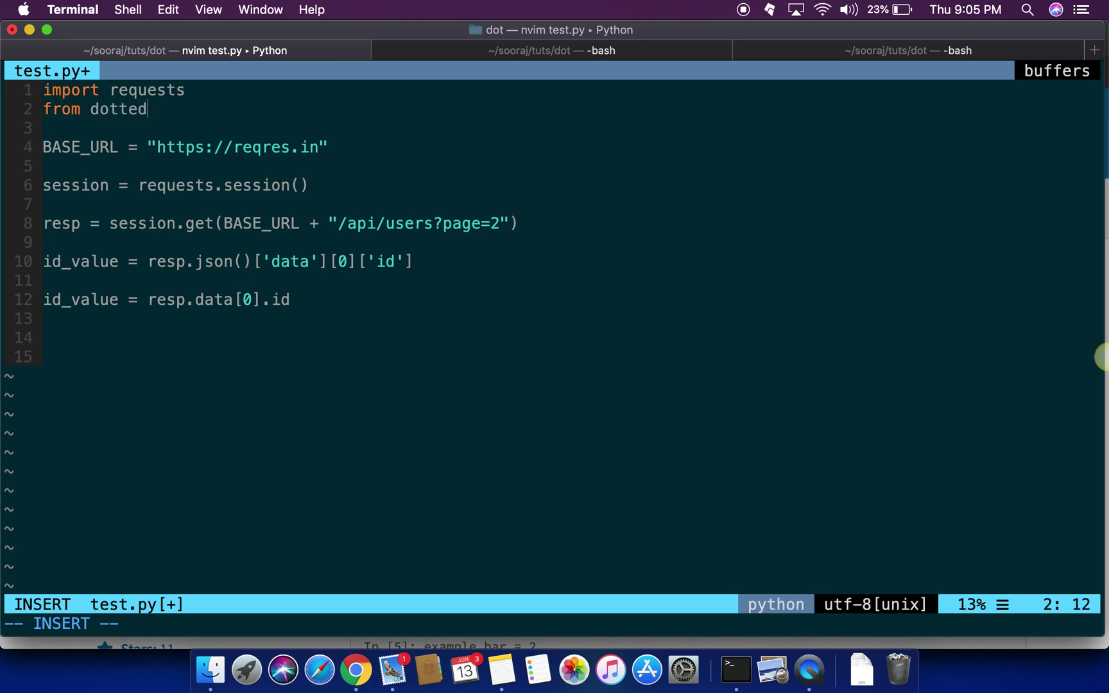
pyautogui.write('_dict-')
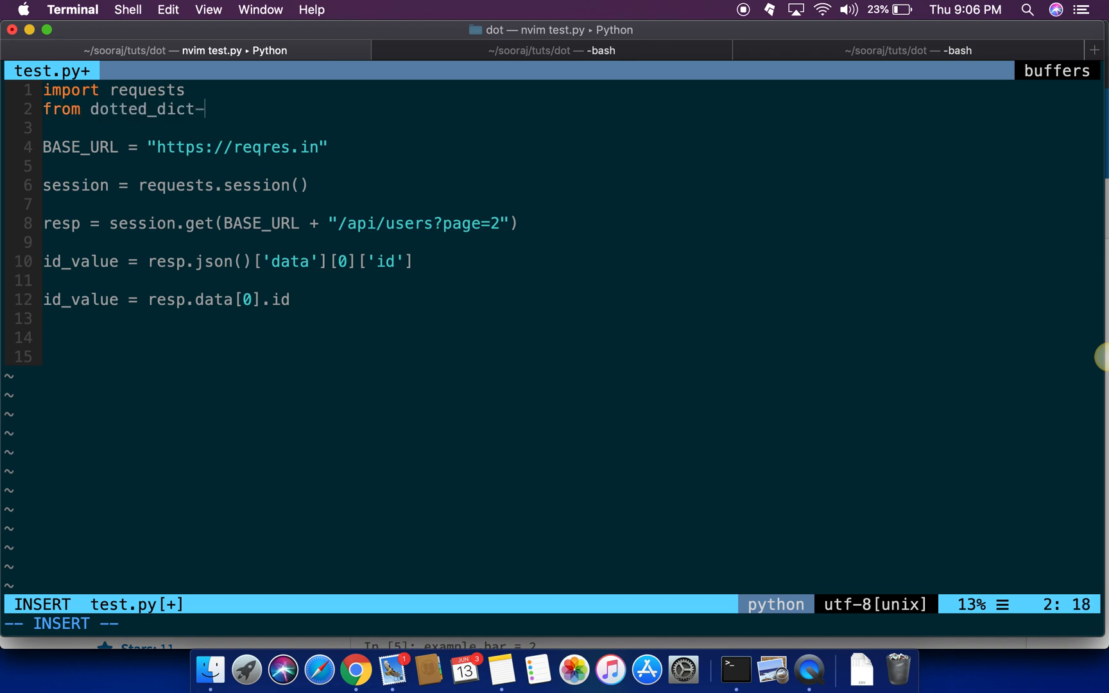
pyautogui.write('import')
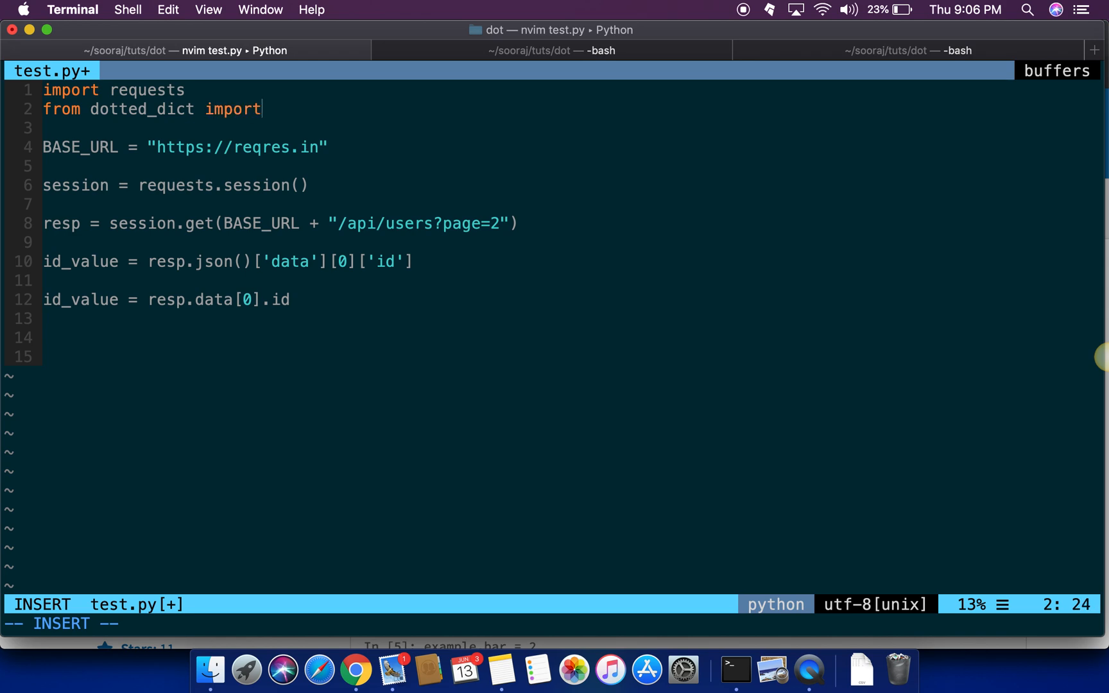
pyautogui.write('Dotted')
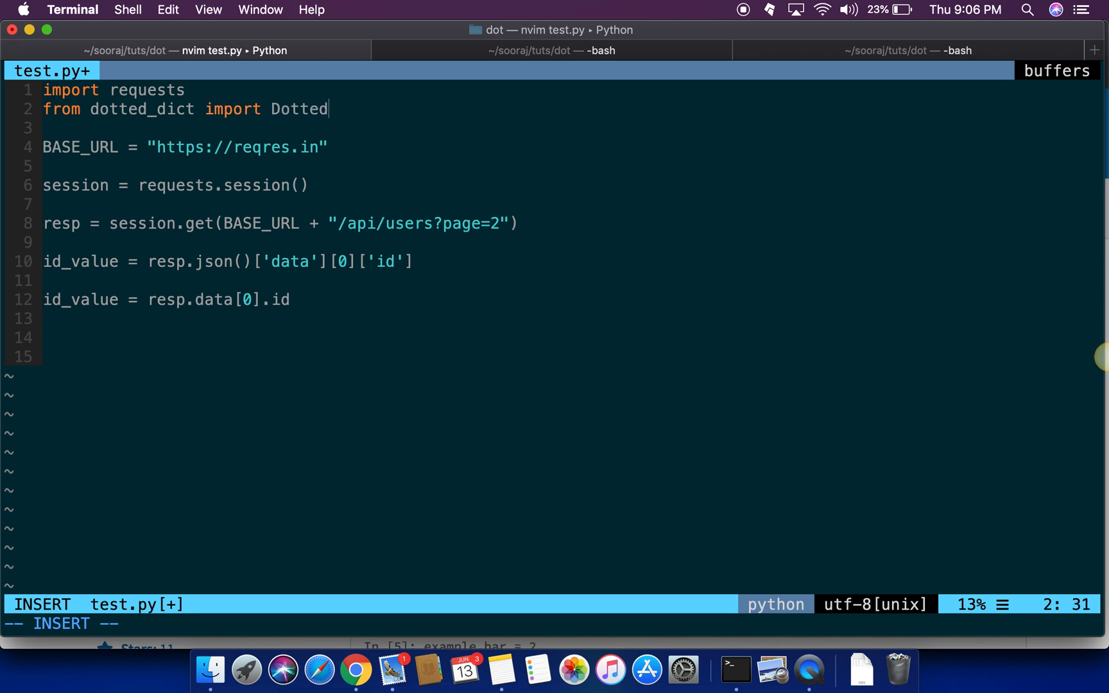
pyautogui.write('Dict')
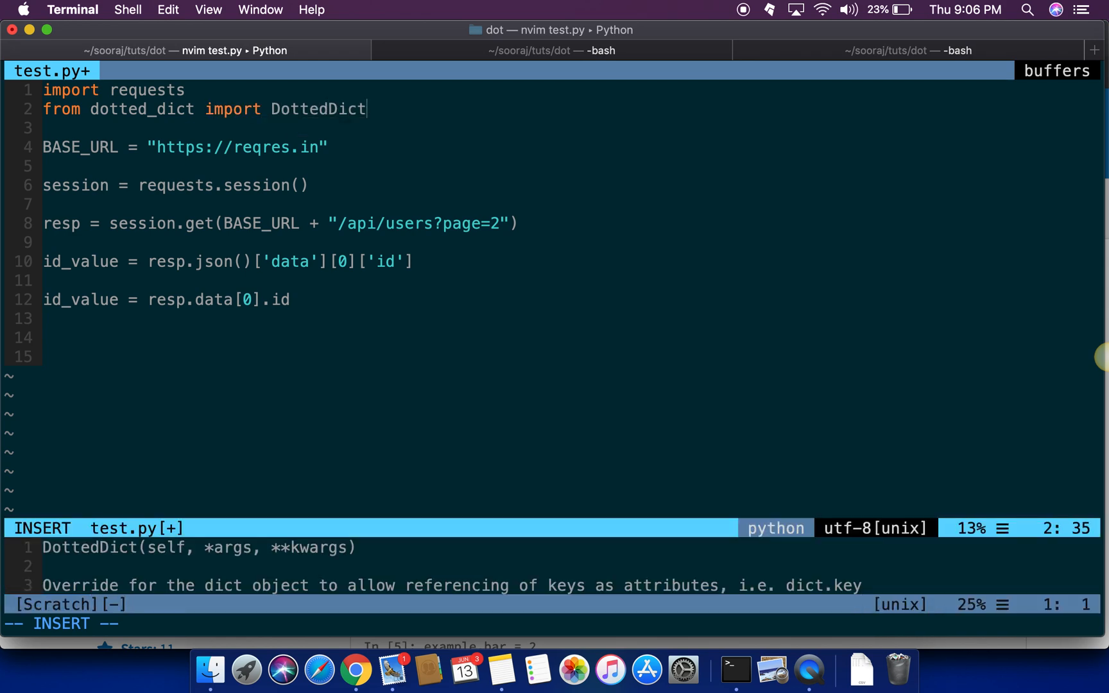
pyautogui.write('as dot')
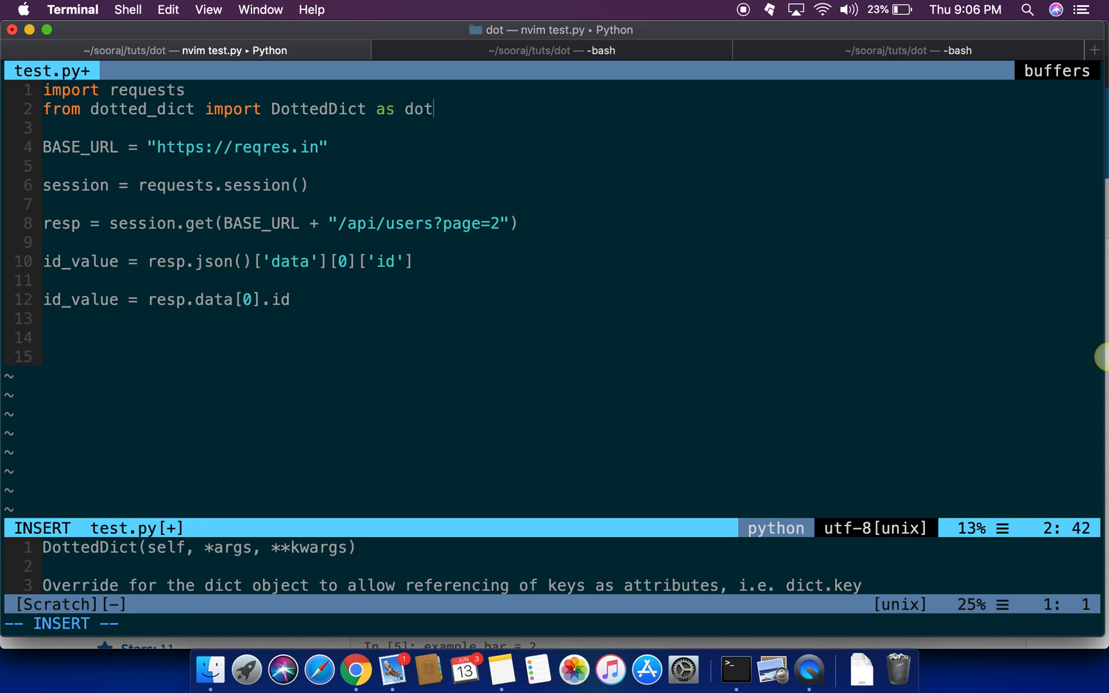
pyautogui.press('Escape')
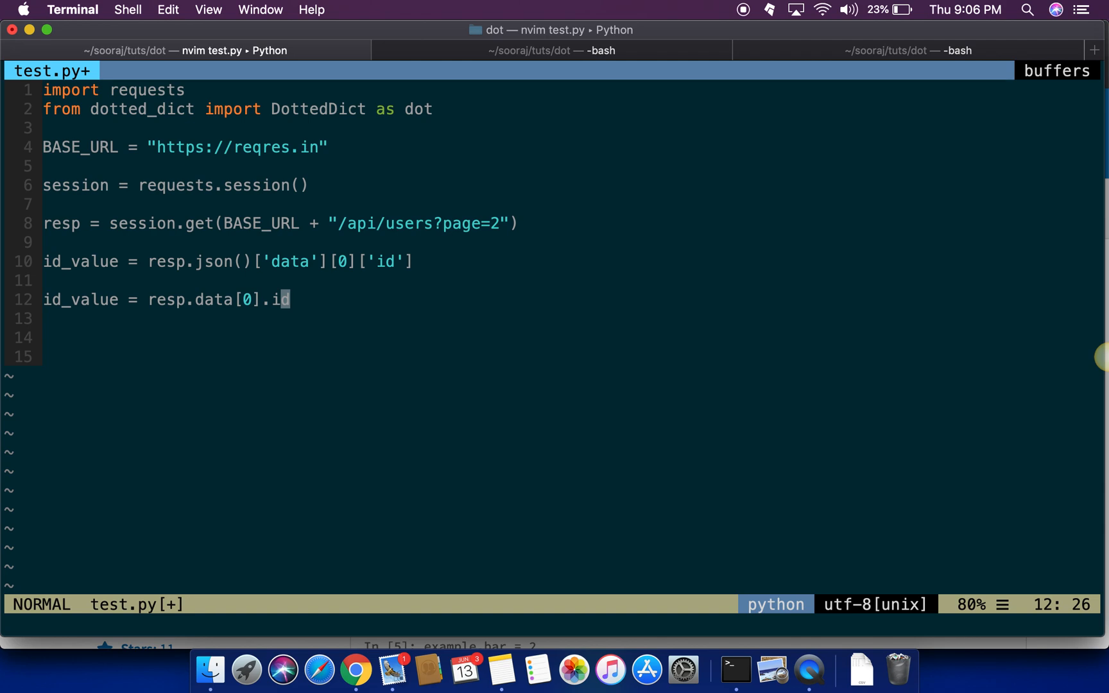
# Replace the old id_value lines with resp = dot(resp.json())
pyautogui.press('V')
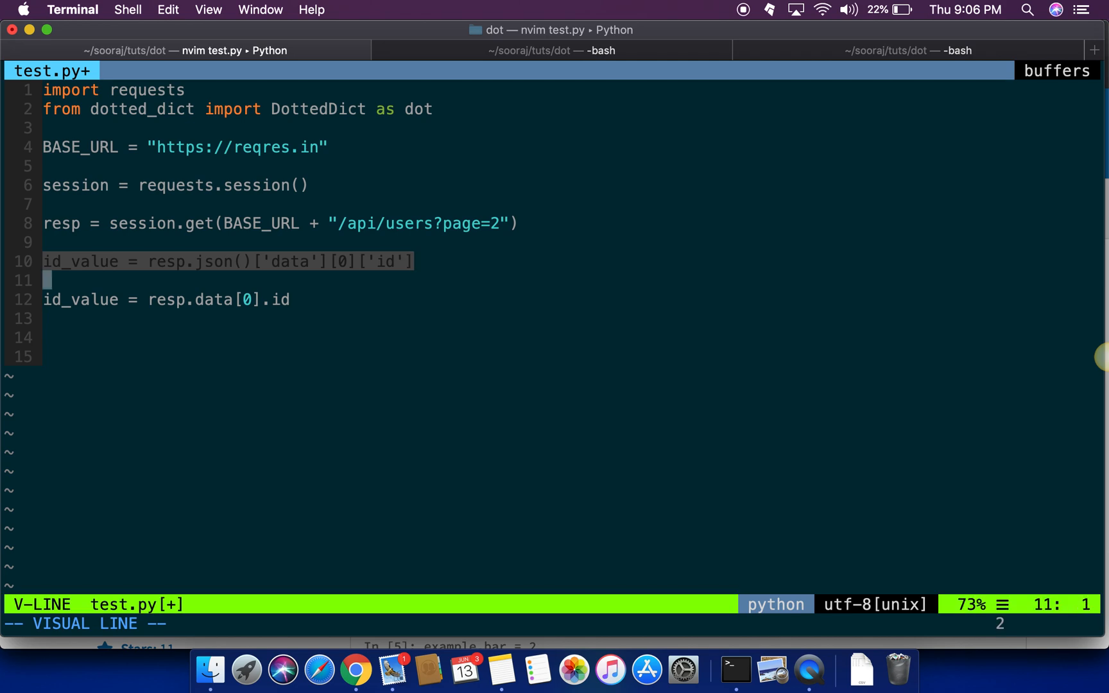
pyautogui.press('c')
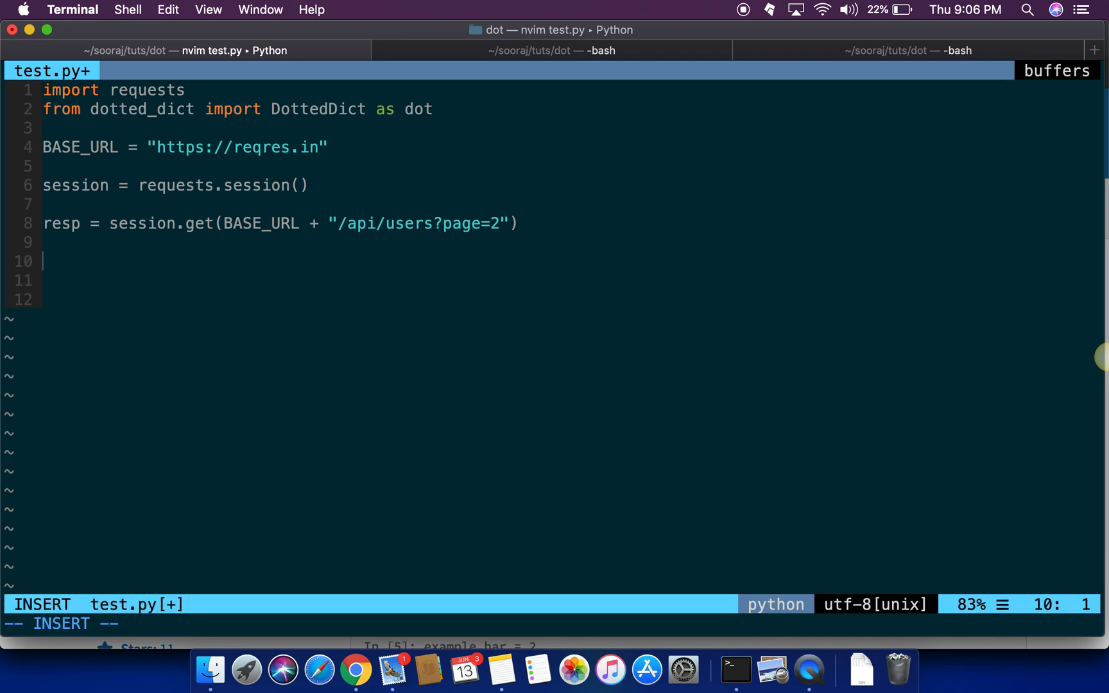
pyautogui.write('resp =-')
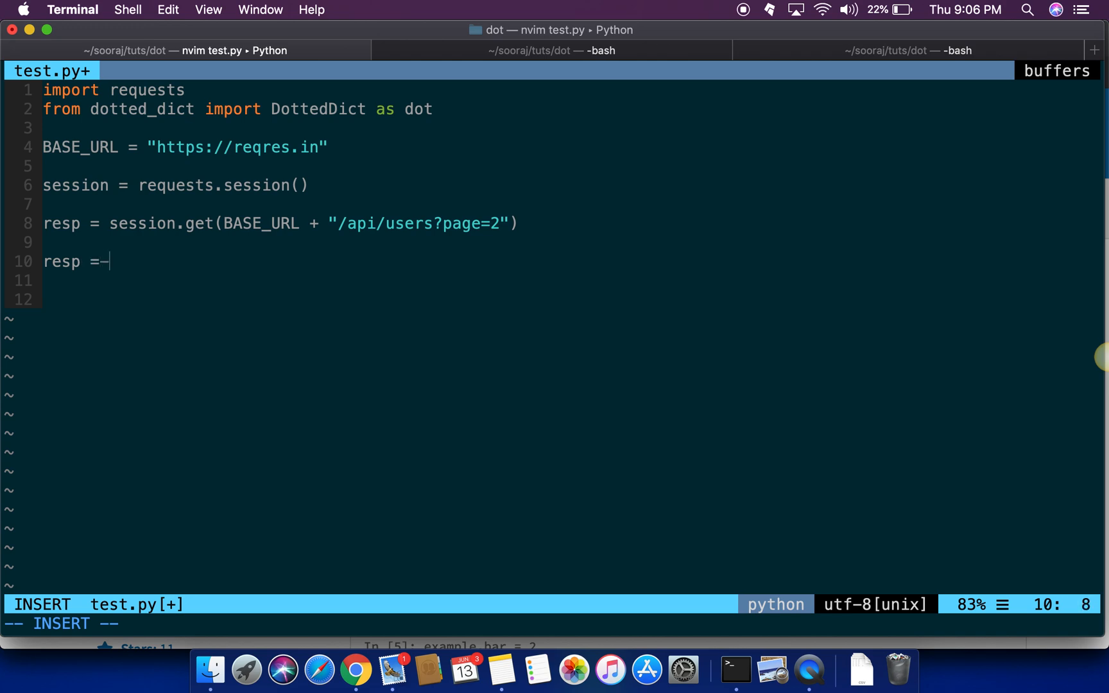
pyautogui.write('d')
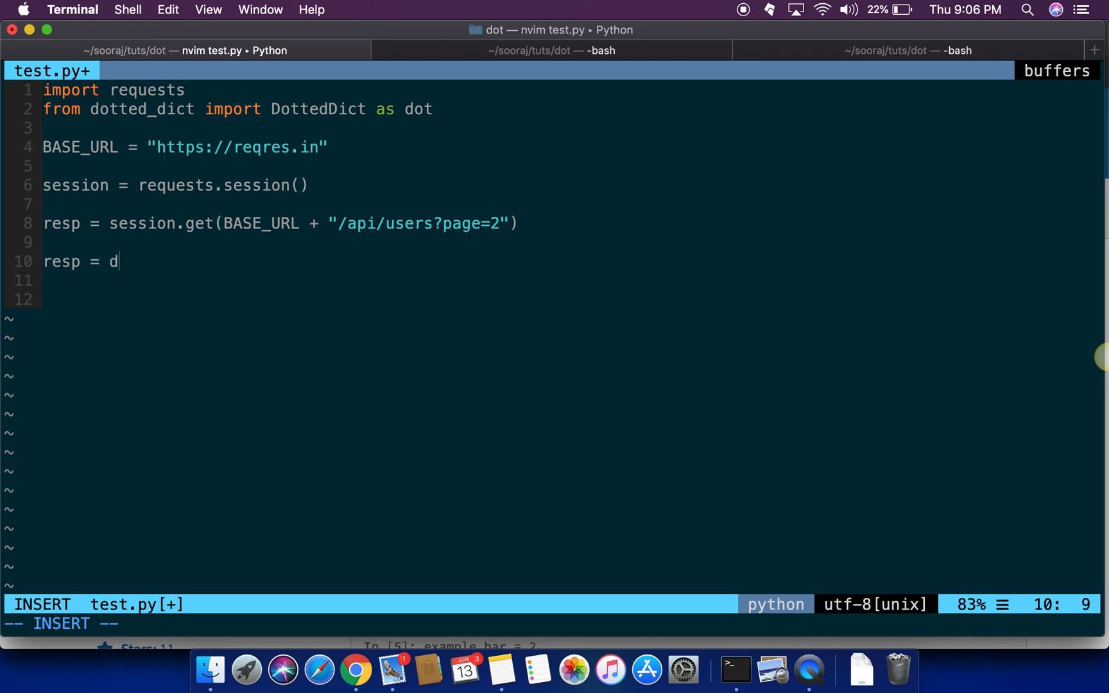
pyautogui.write('ot()')
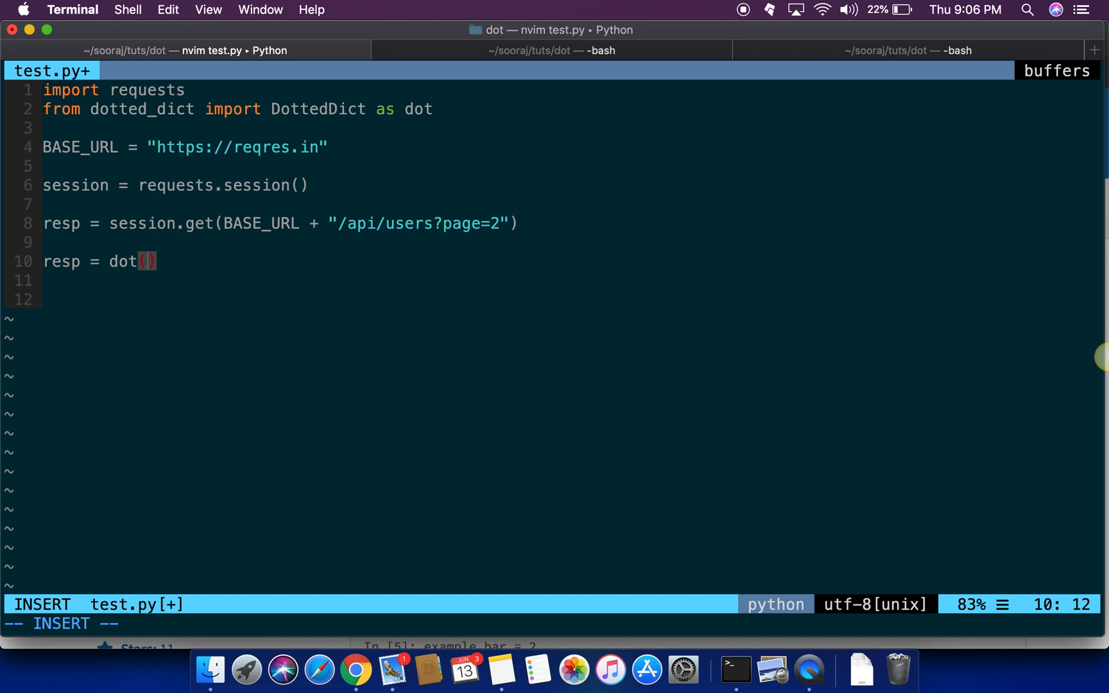
pyautogui.write('resp')
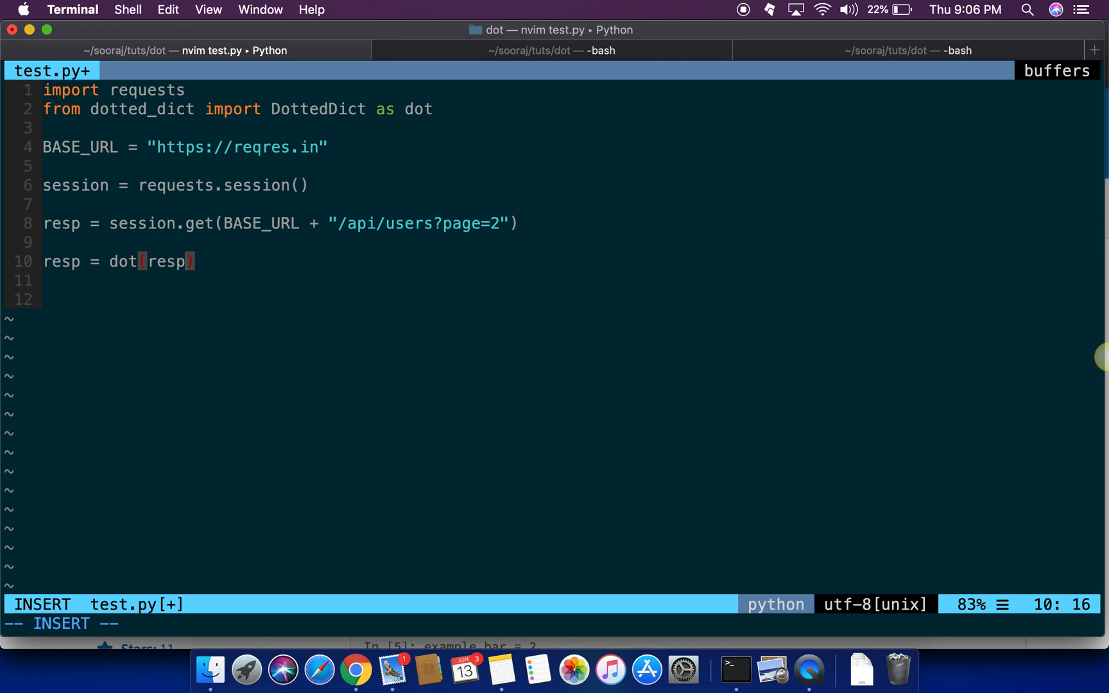
pyautogui.write('.json()')
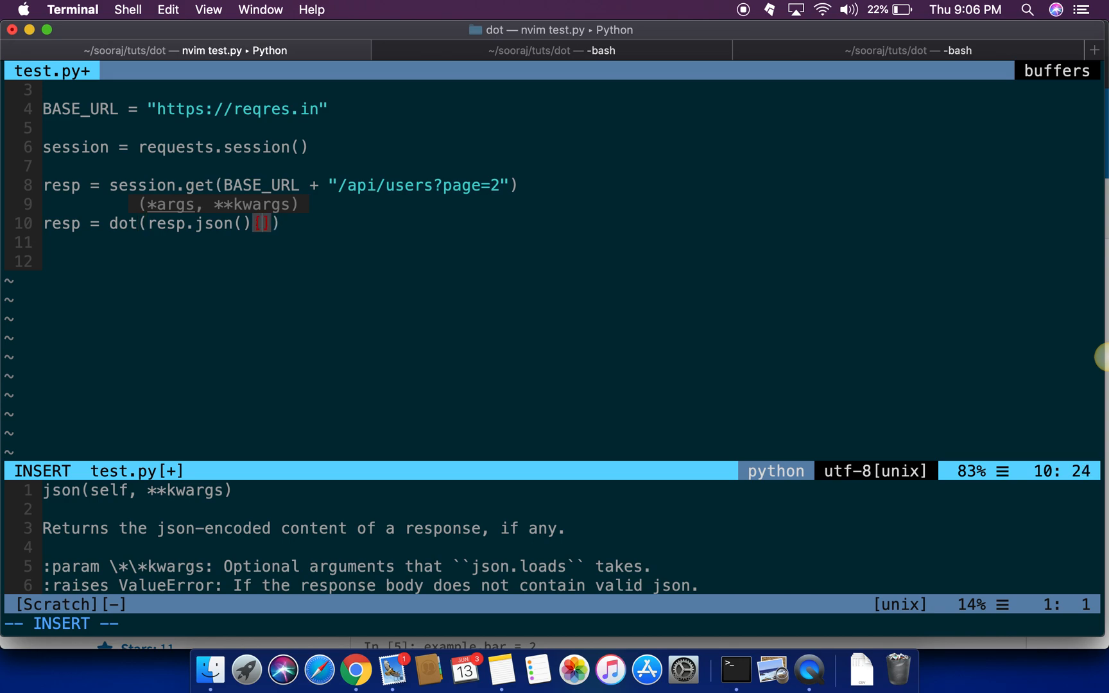
pyautogui.write("['dat'")
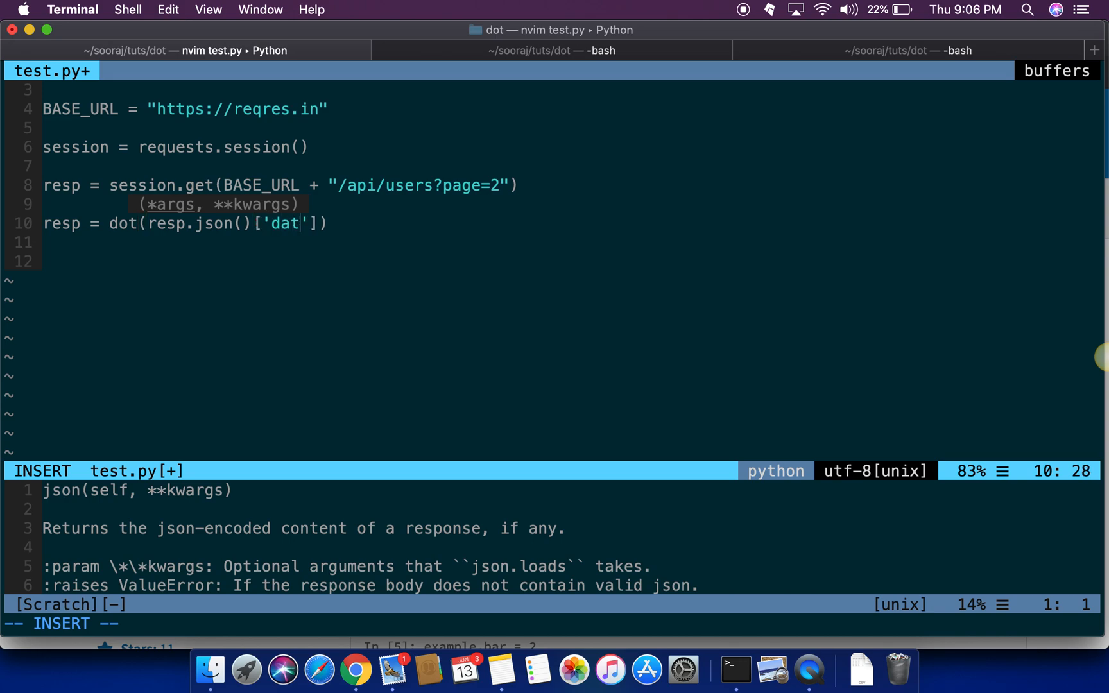
pyautogui.write('a][')
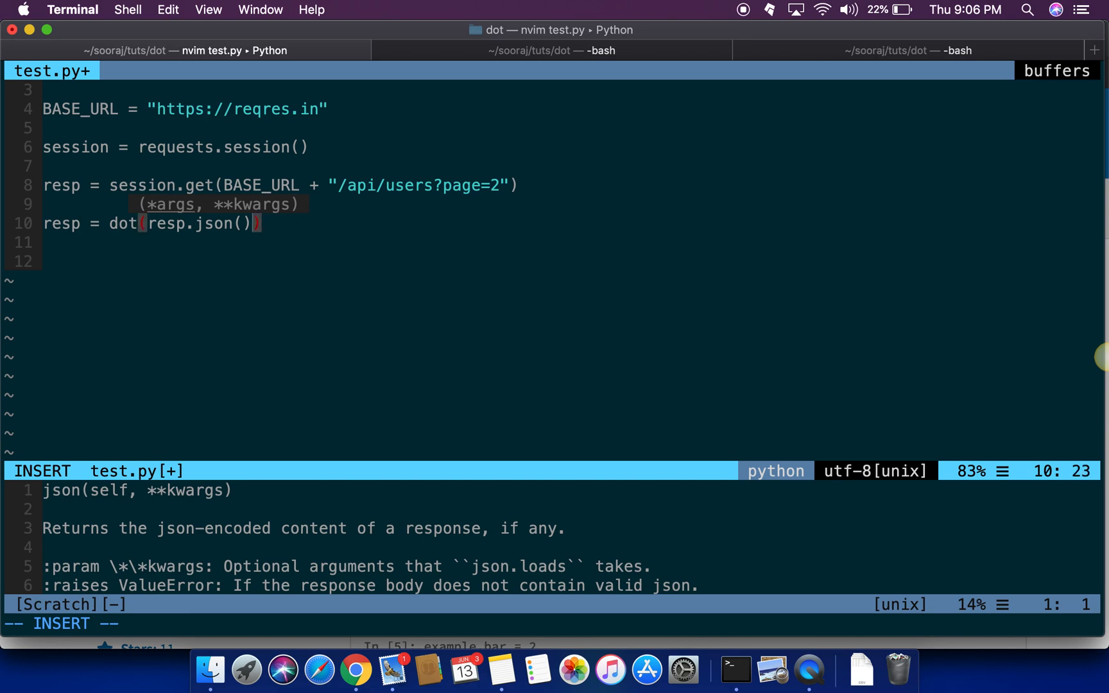
pyautogui.press('Escape')
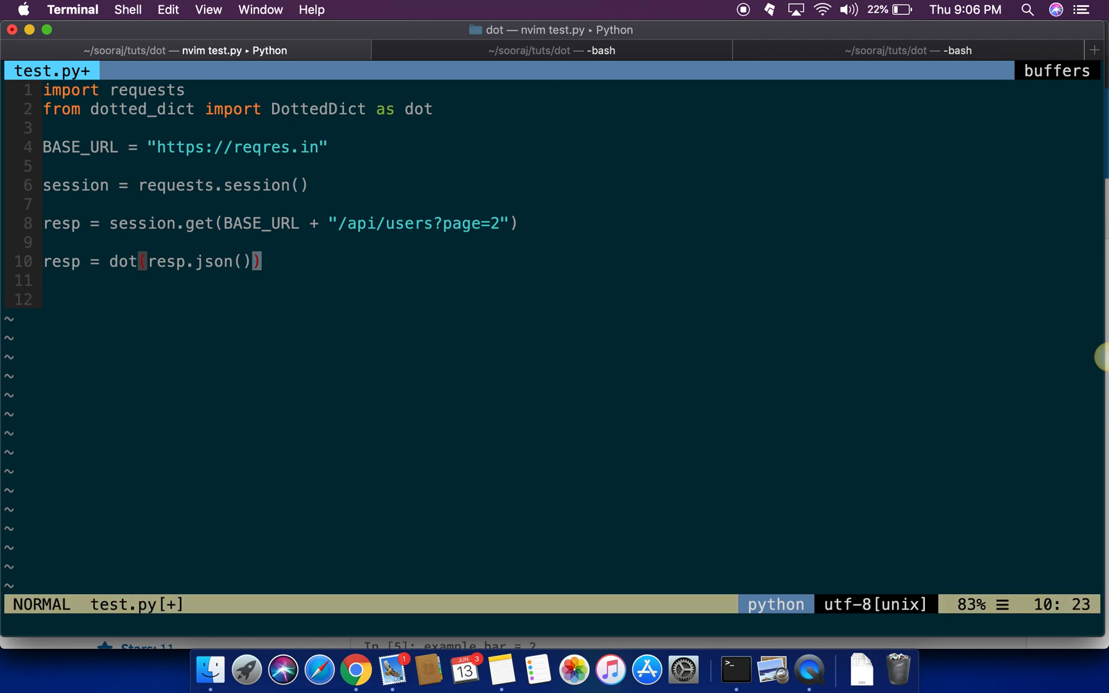
# Write print(resp.data on line 12, then view the dotted-dict PyPI page in Chrome
pyautogui.write('prin')
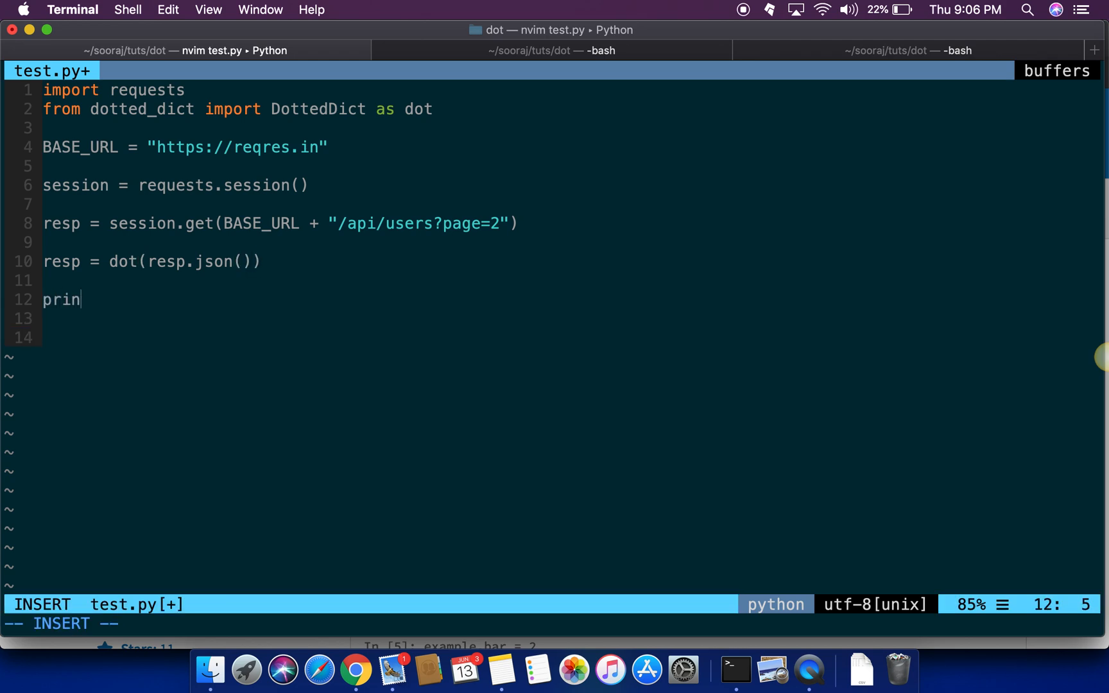
pyautogui.write('t(resp)')
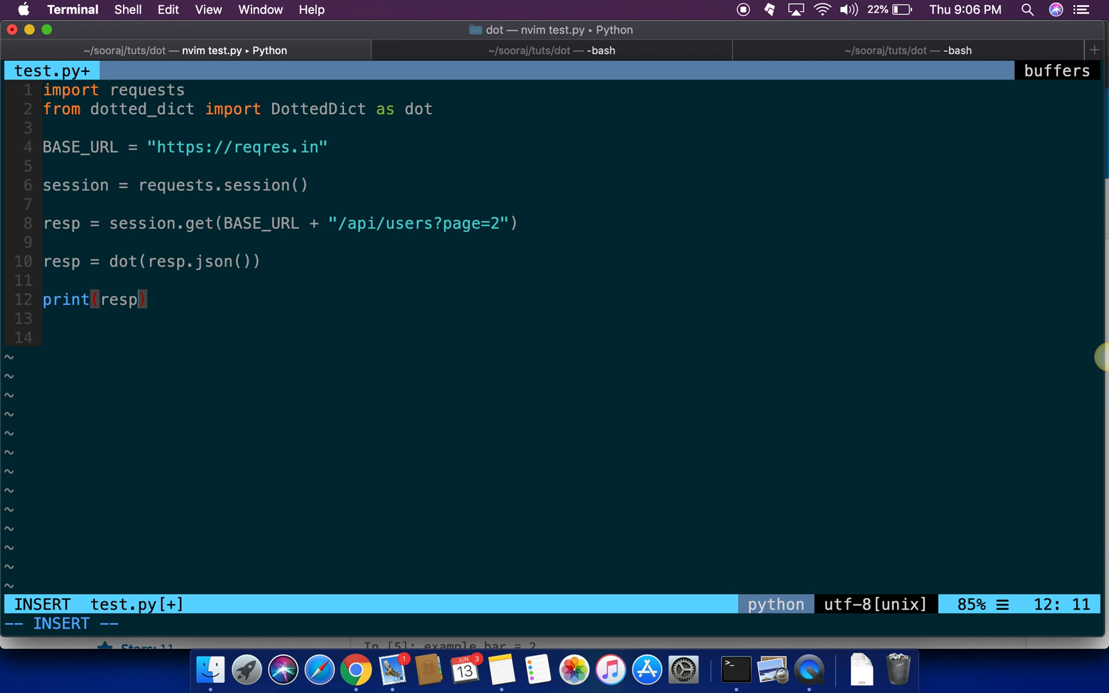
pyautogui.write('.')
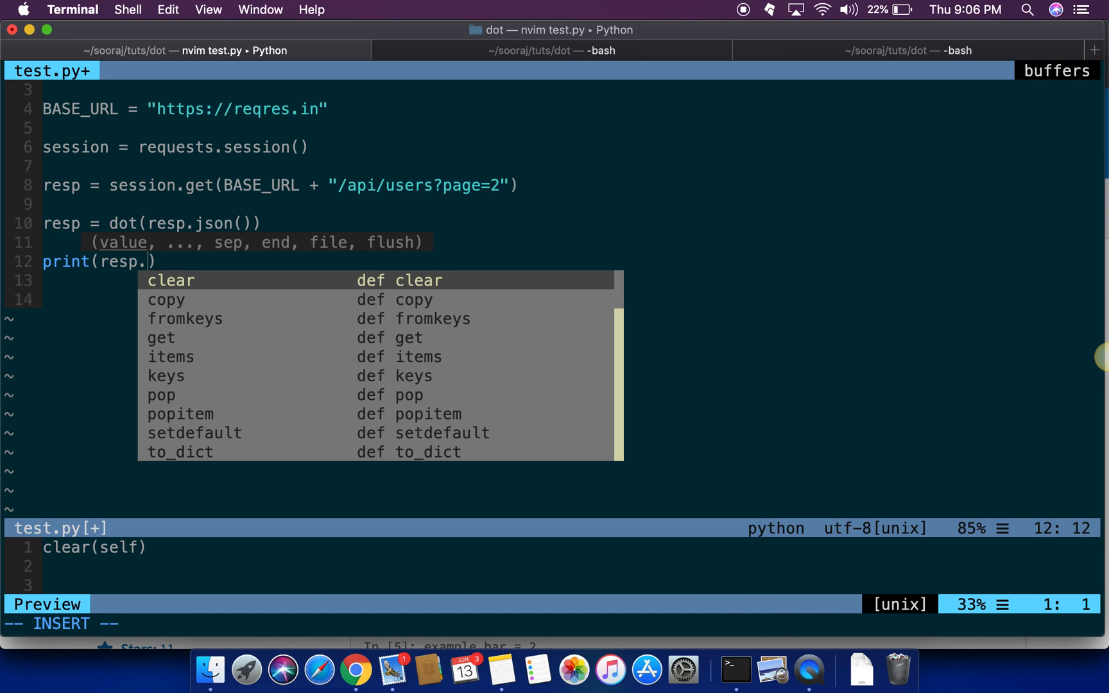
pyautogui.write('data.')
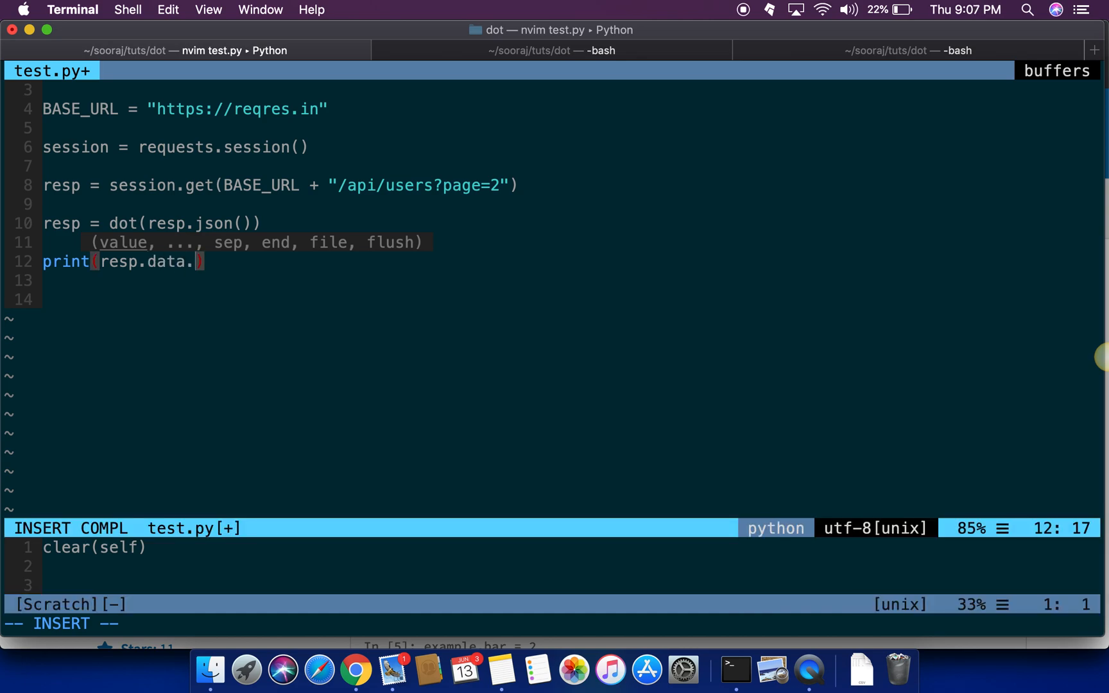
pyautogui.click(356, 670)
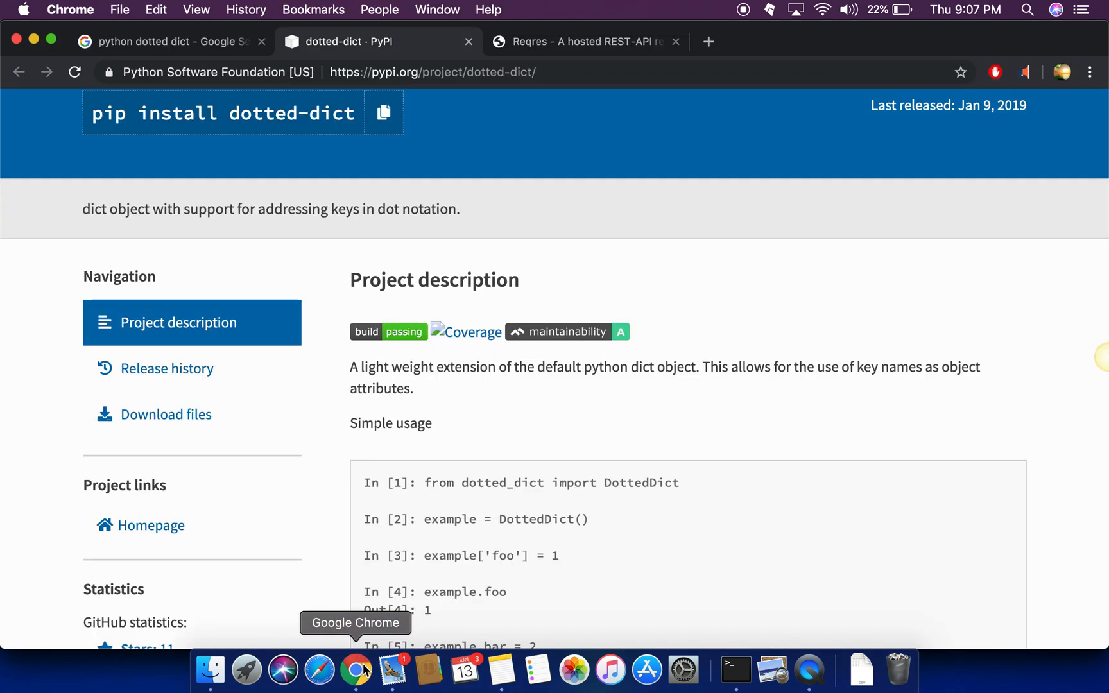
# Inspect the data array in the Reqres page 2 users response, then return to test.py
pyautogui.click(585, 41)
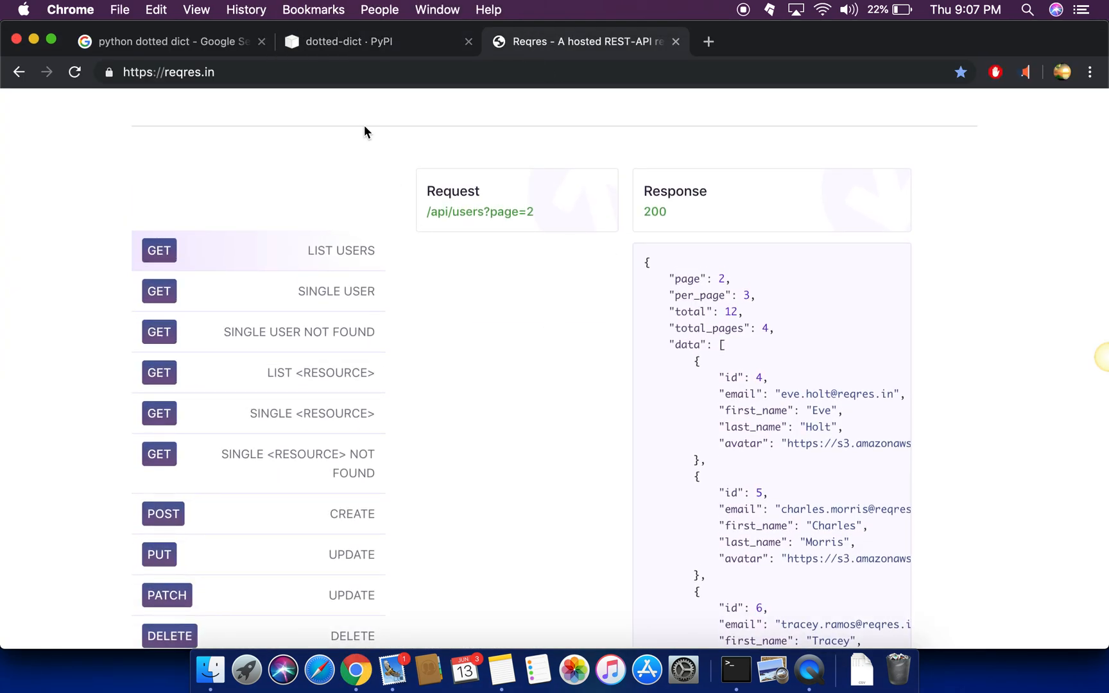
pyautogui.moveTo(538, 217)
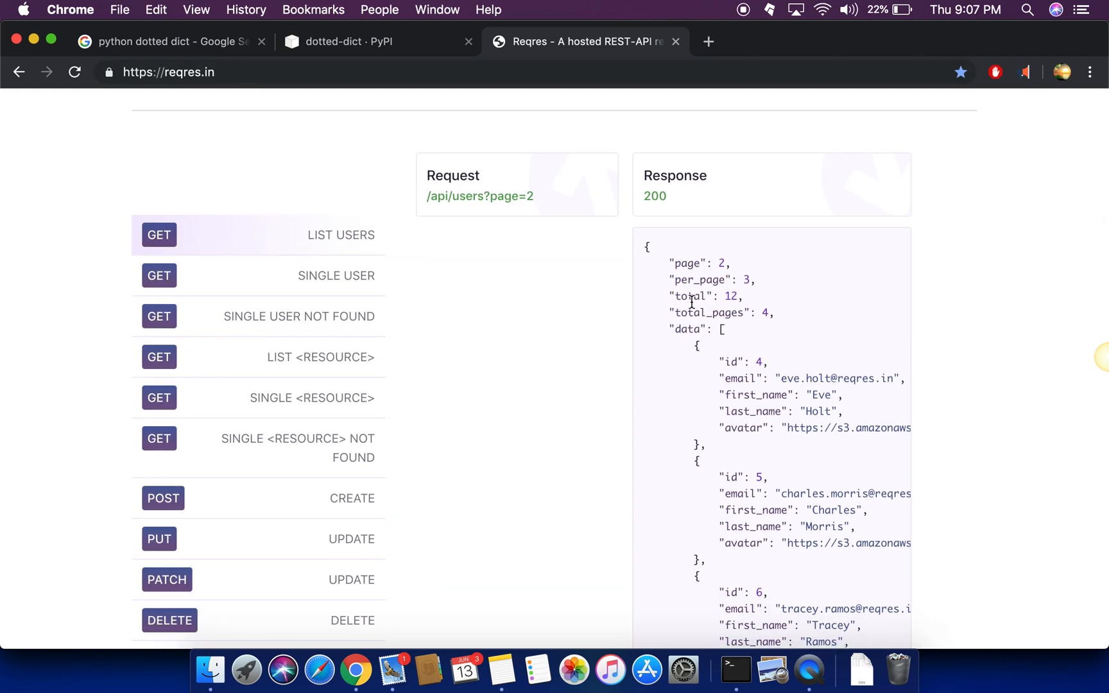
pyautogui.doubleClick(686, 329)
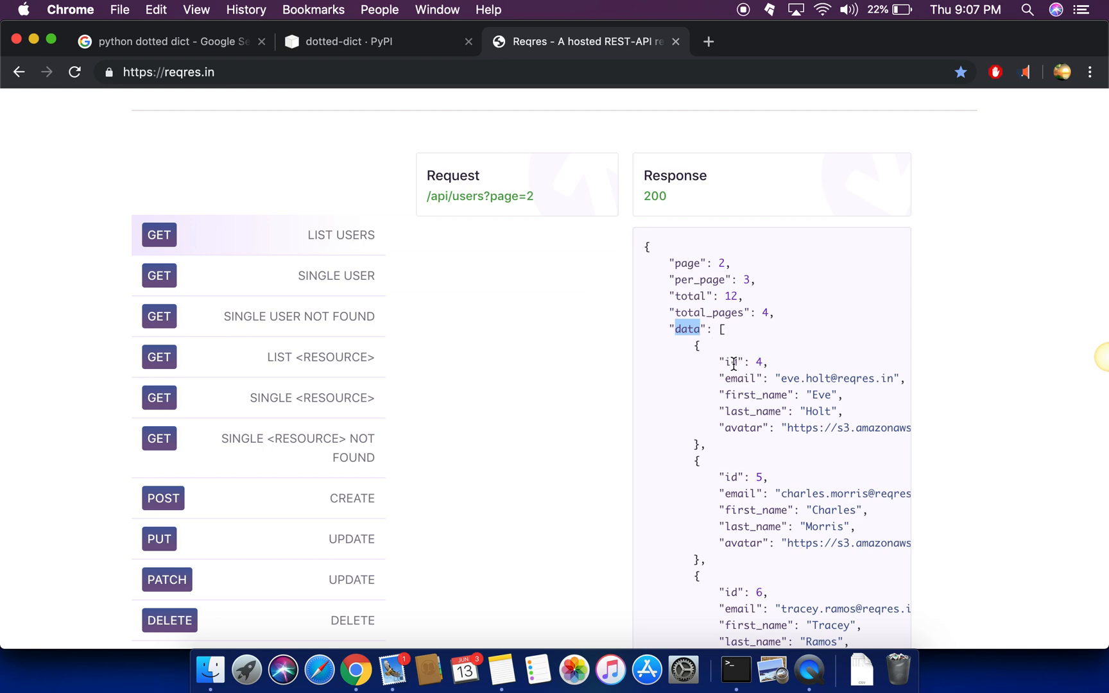
pyautogui.click(735, 669)
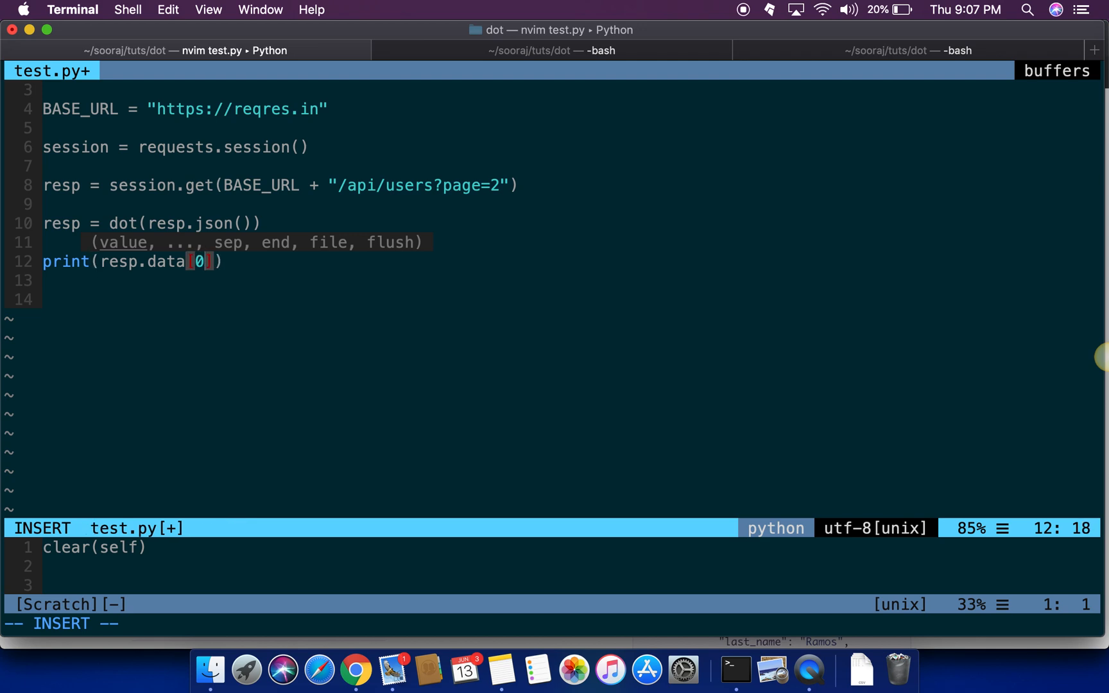
# Finish print(resp.data[0].id), save test.py, and switch to the bash tab
pyautogui.press('Escape')
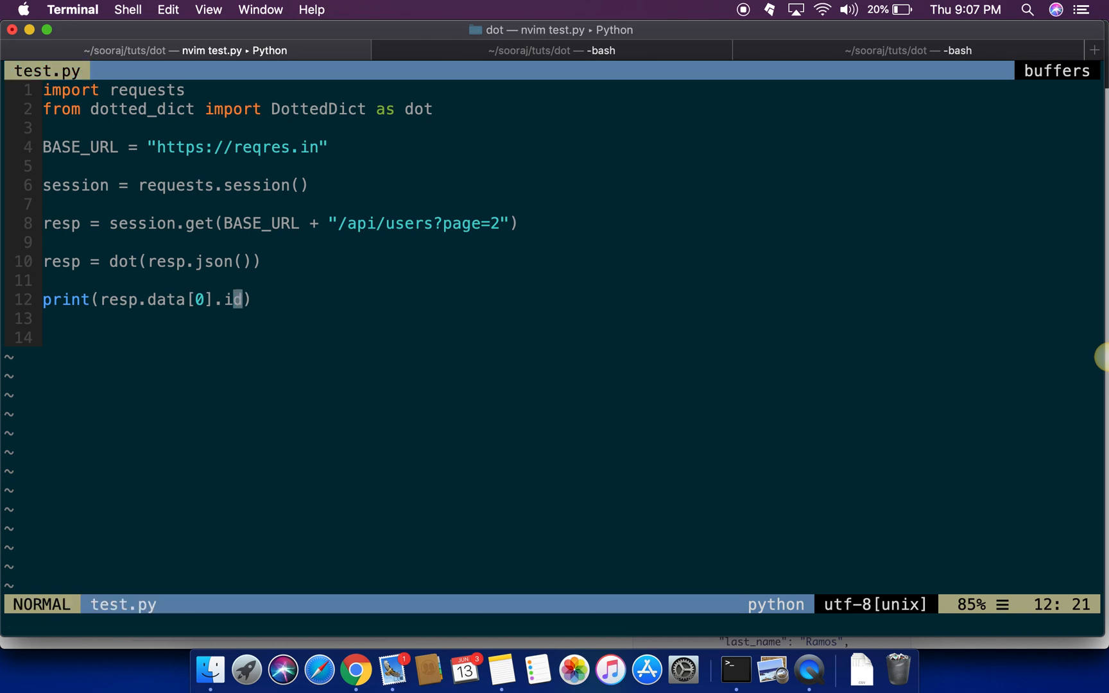
pyautogui.moveTo(676, 78)
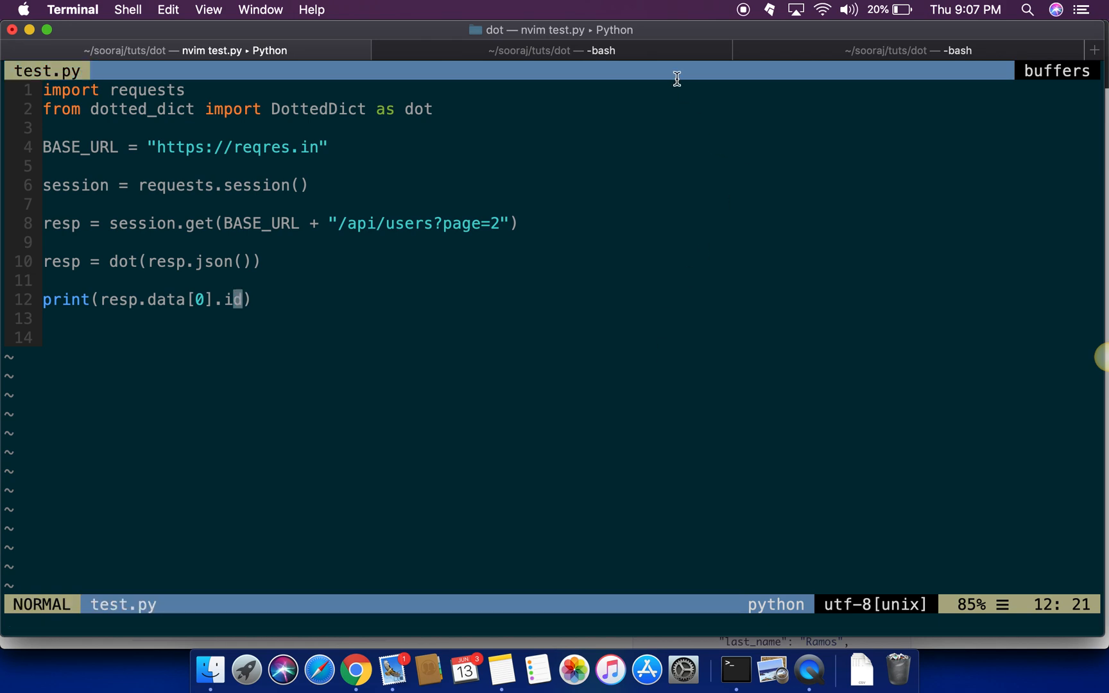
pyautogui.click(551, 50)
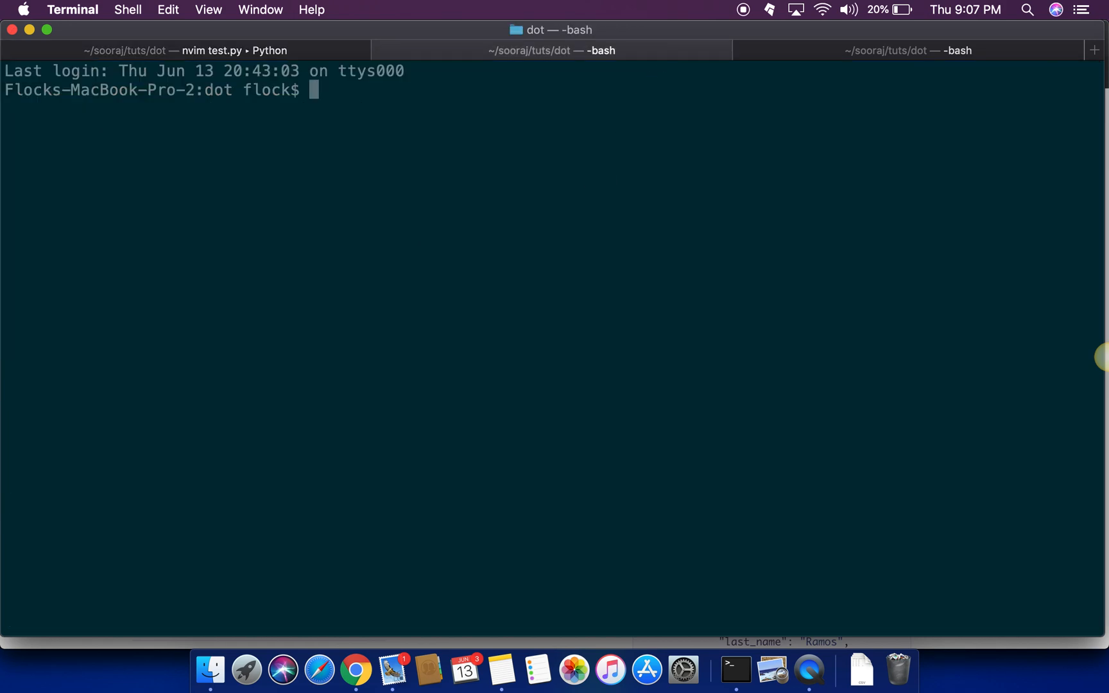
# Run python3.7 test.py to get output 4, then return to the nvim tab
pyautogui.click(356, 669)
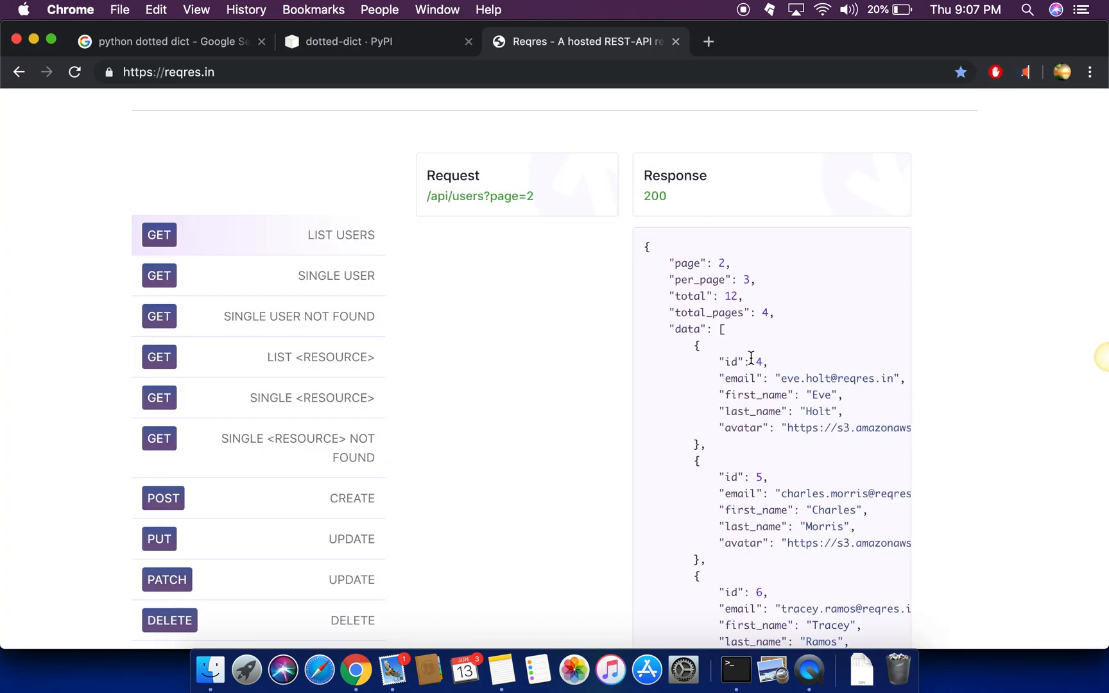
pyautogui.doubleClick(758, 361)
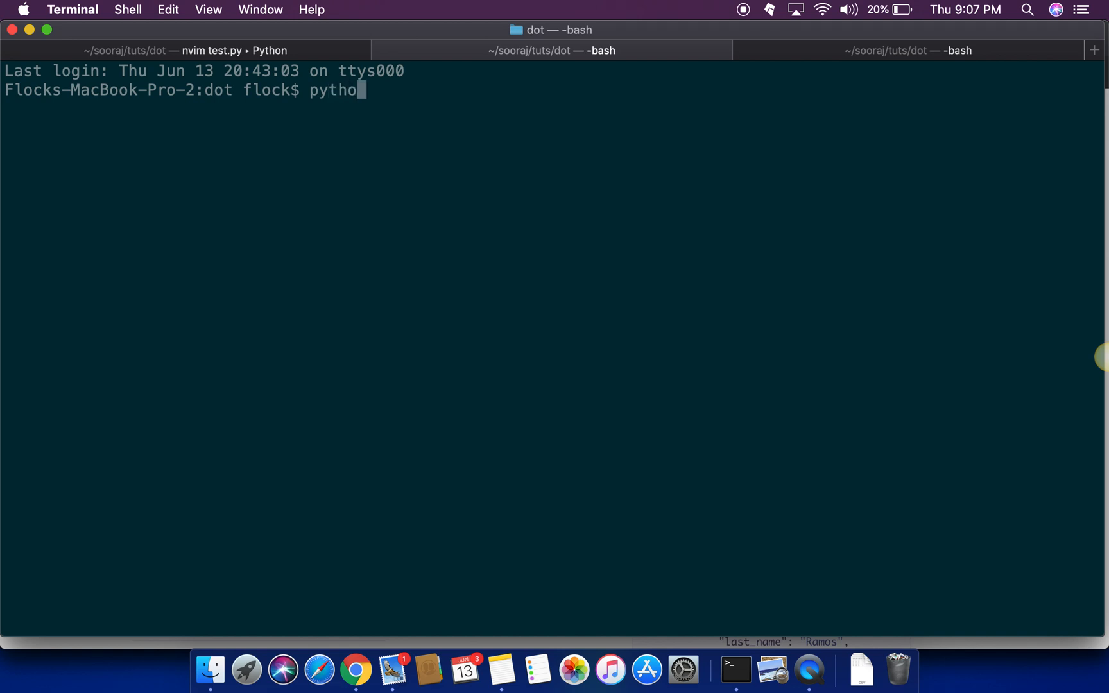
pyautogui.write('n3.7 test.py')
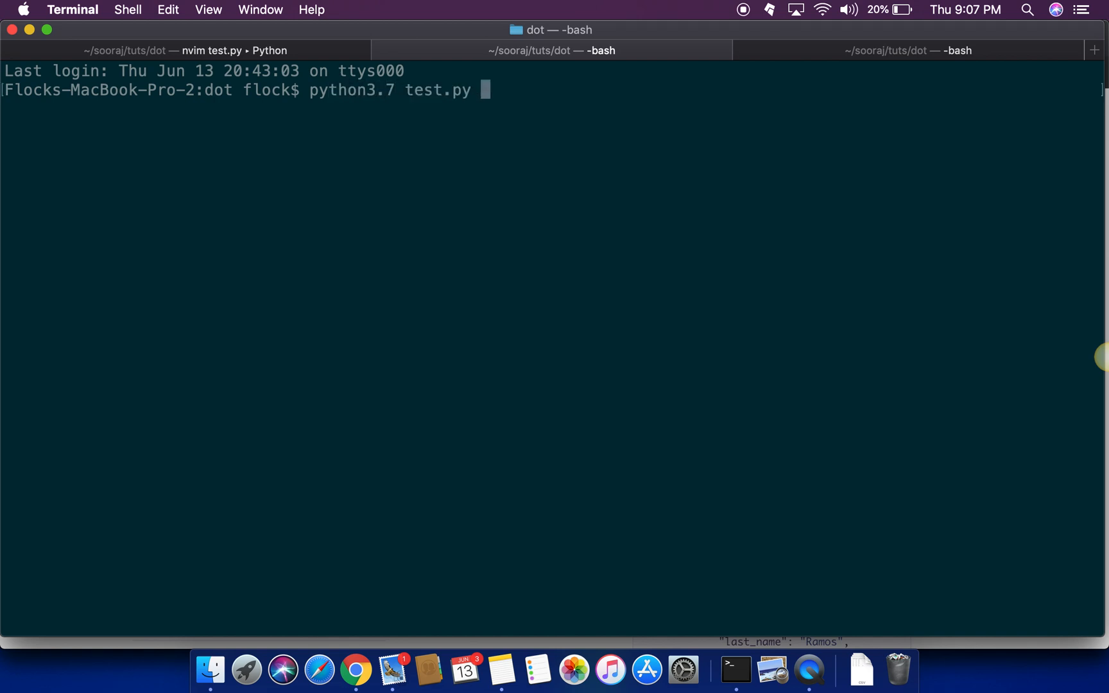
pyautogui.press('Return')
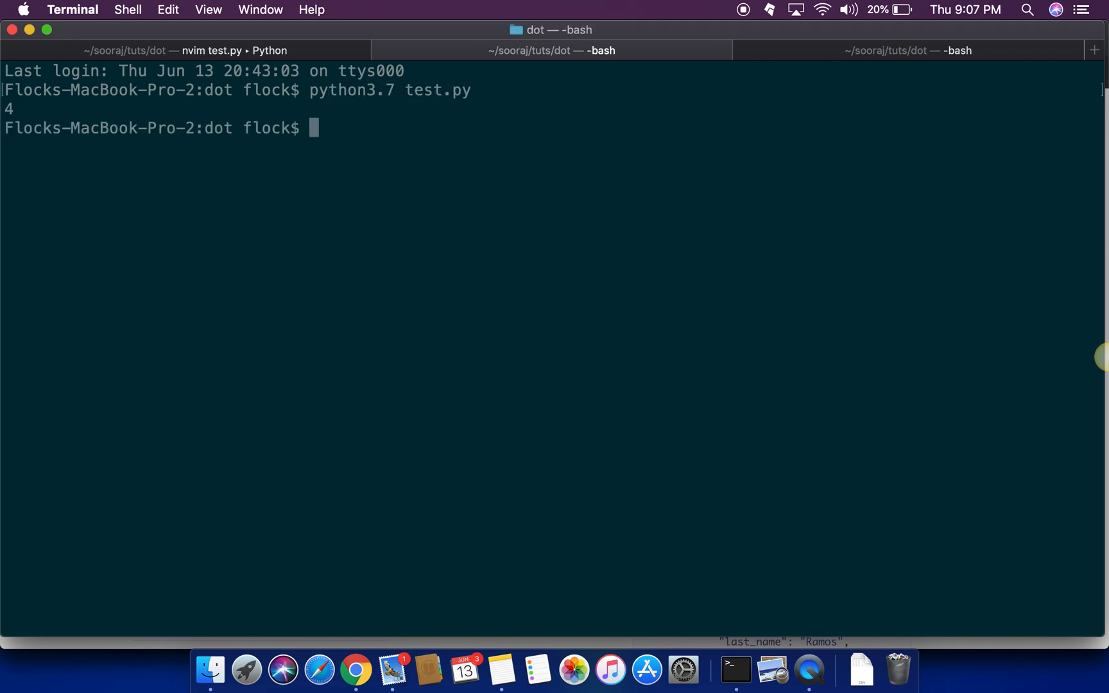
pyautogui.click(190, 50)
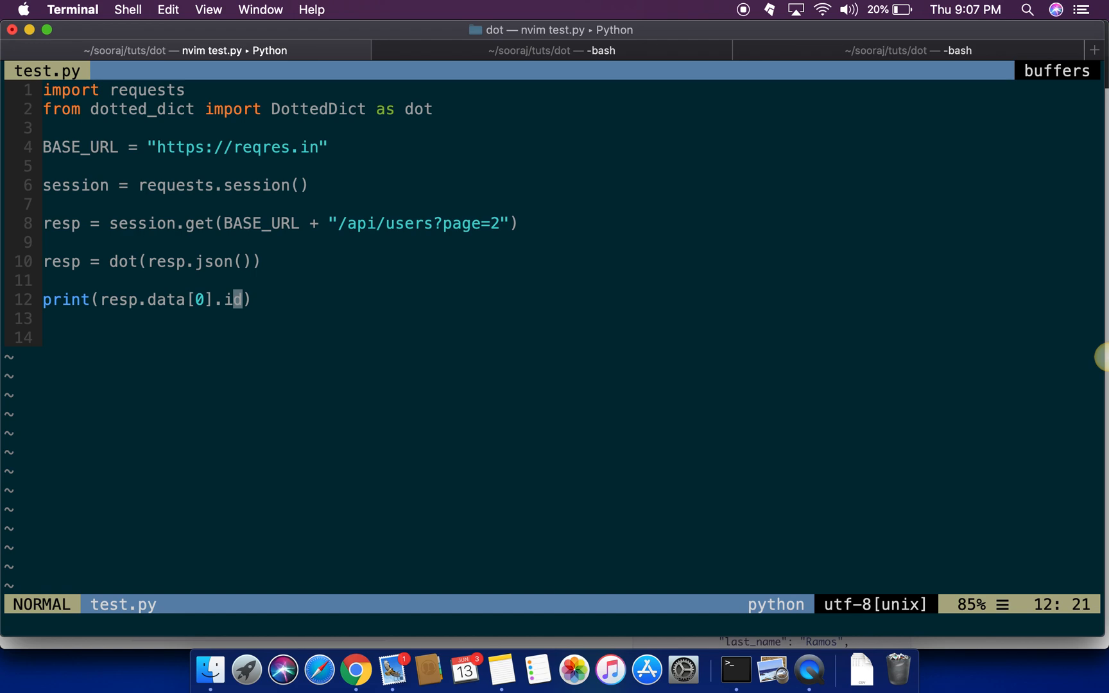
# Recheck the response's data key in Chrome, then delete data[0] from the print line
pyautogui.press('G')
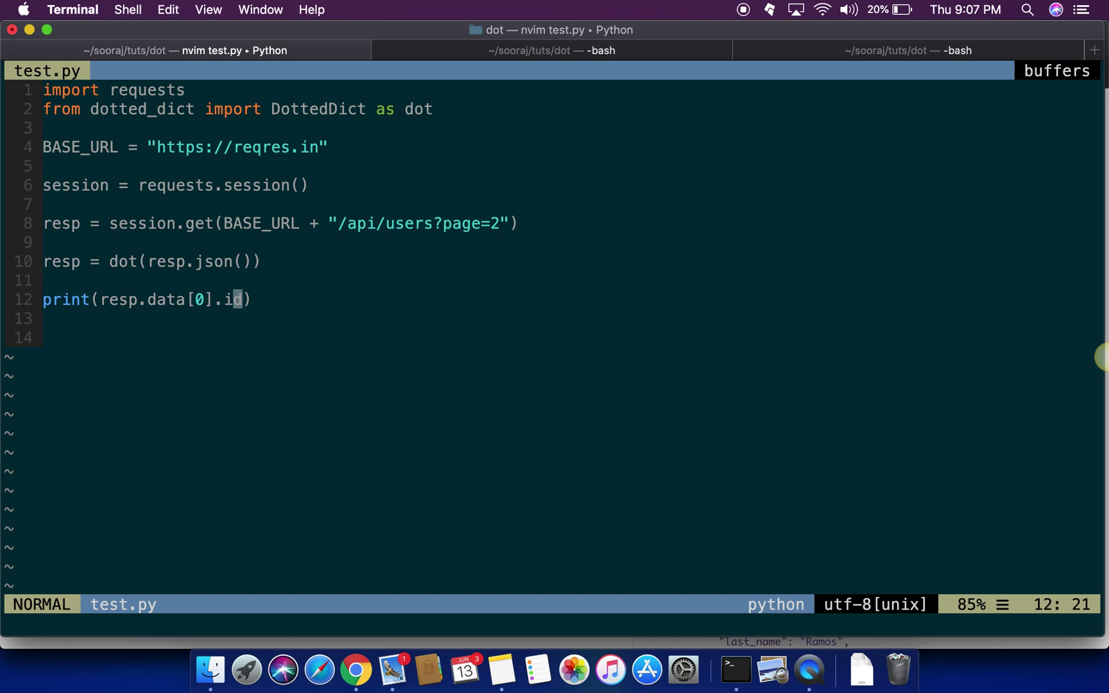
pyautogui.press('b')
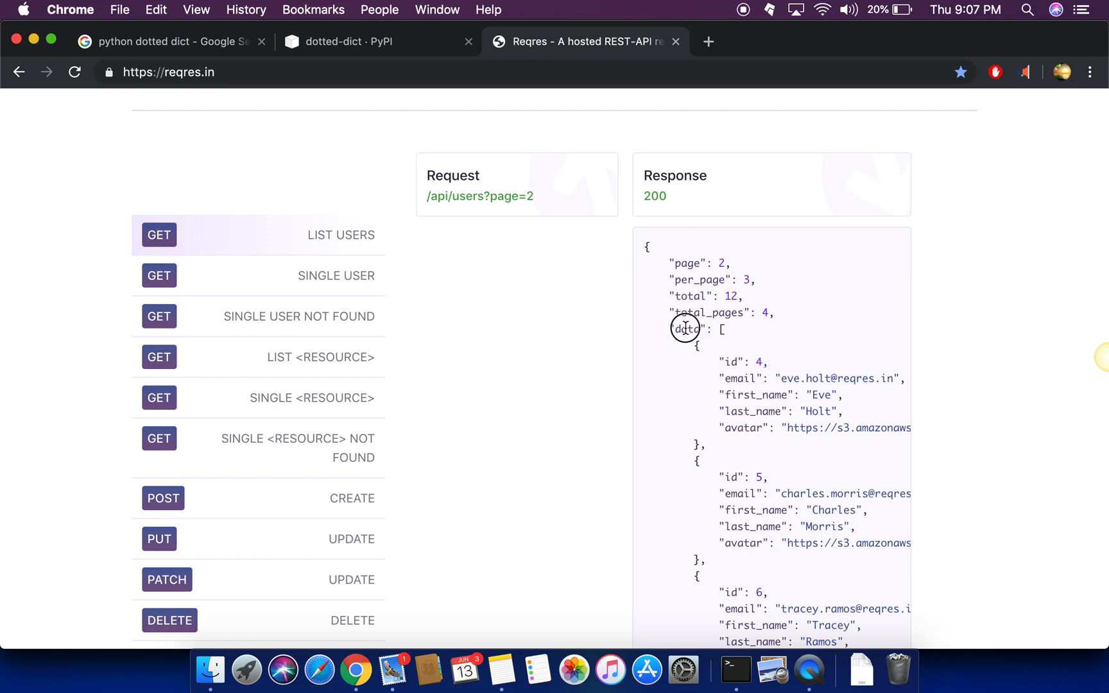
pyautogui.click(735, 669)
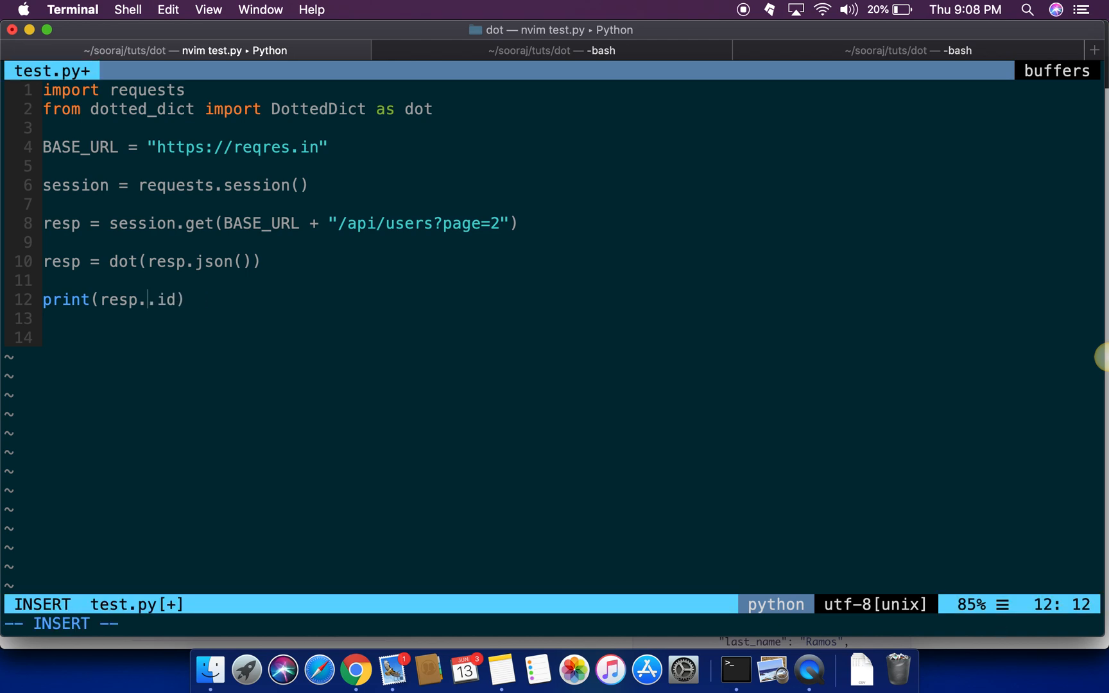
# Insert '_1232' between 'resp.' and '.id' on line 12, then leave insert mode
pyautogui.write('_')
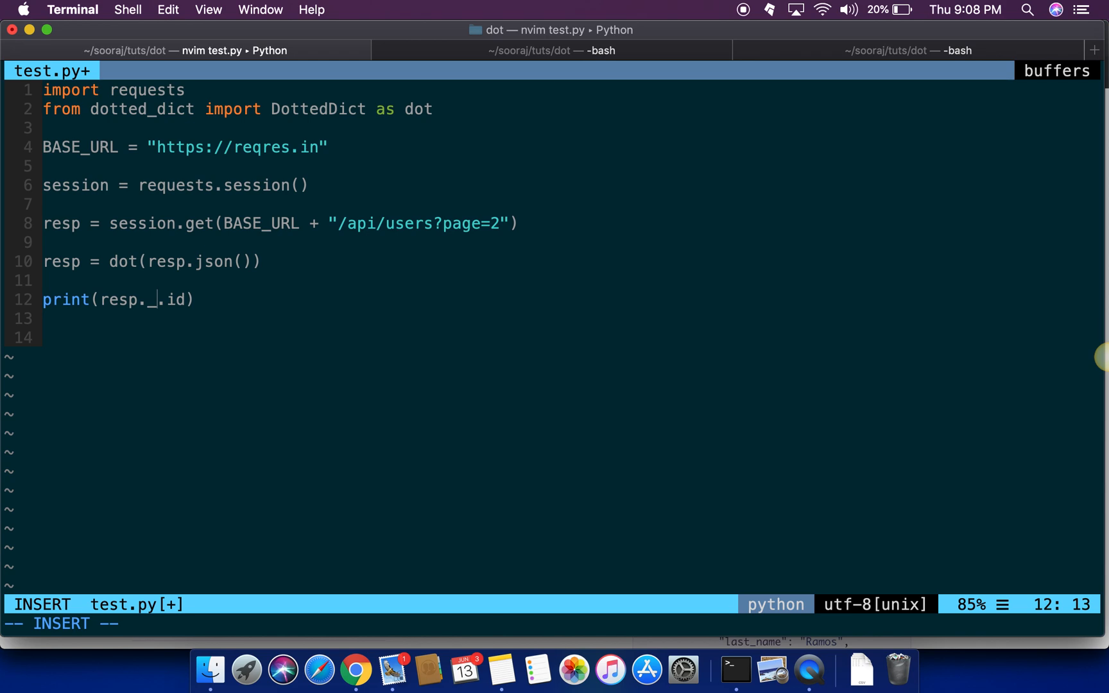
pyautogui.write('1232')
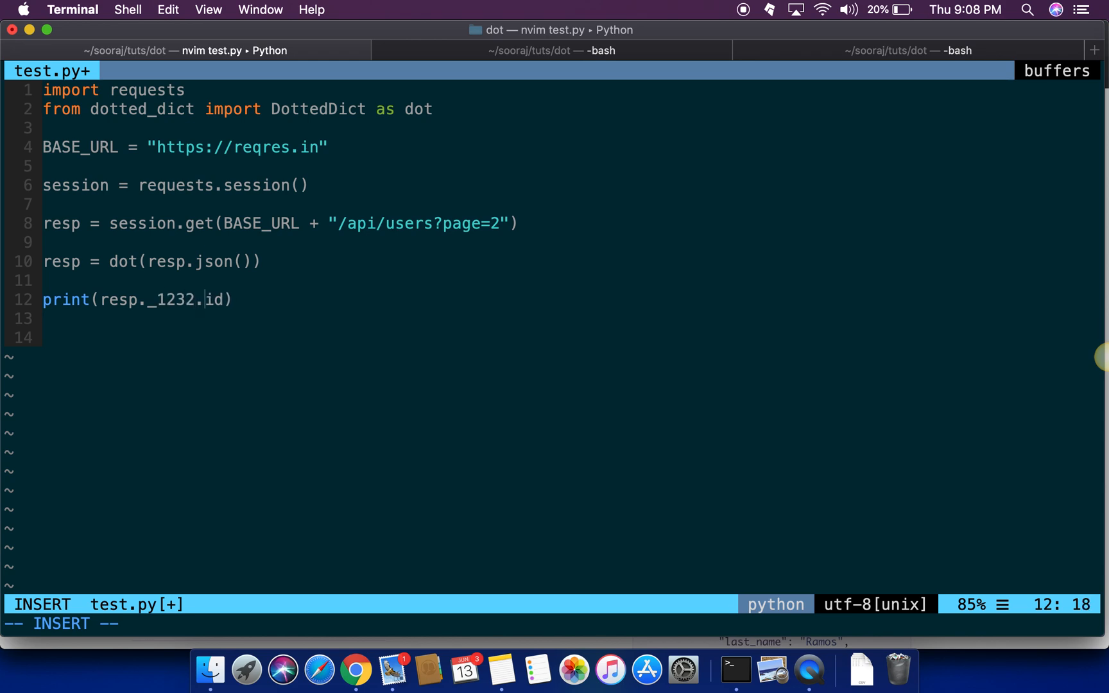
pyautogui.press('Escape')
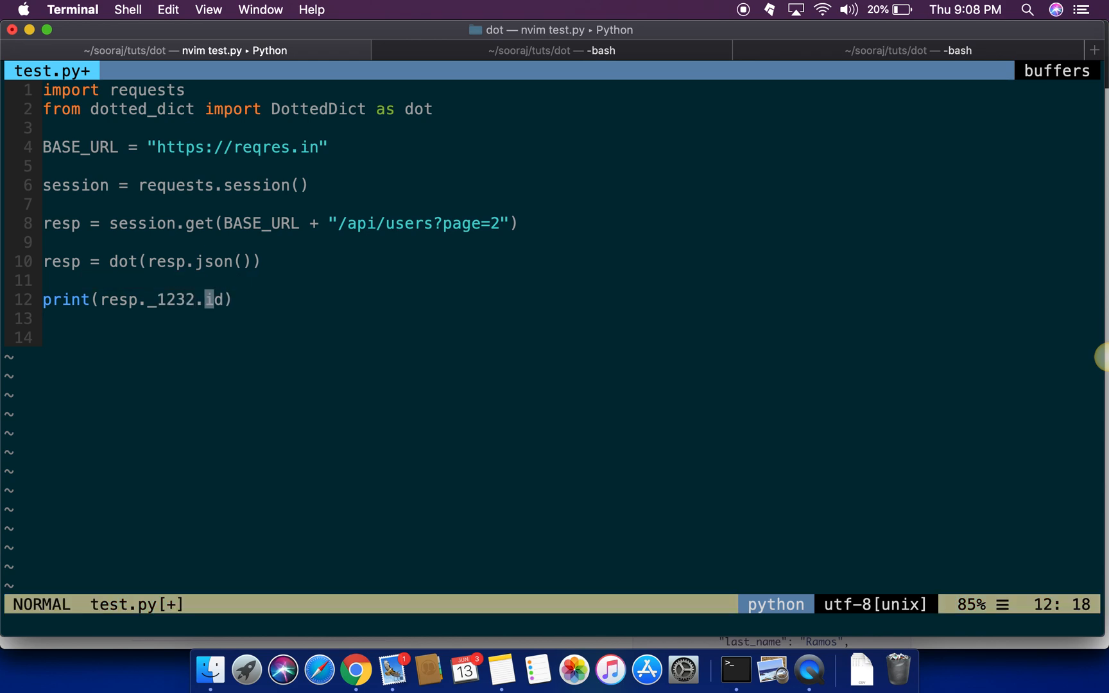